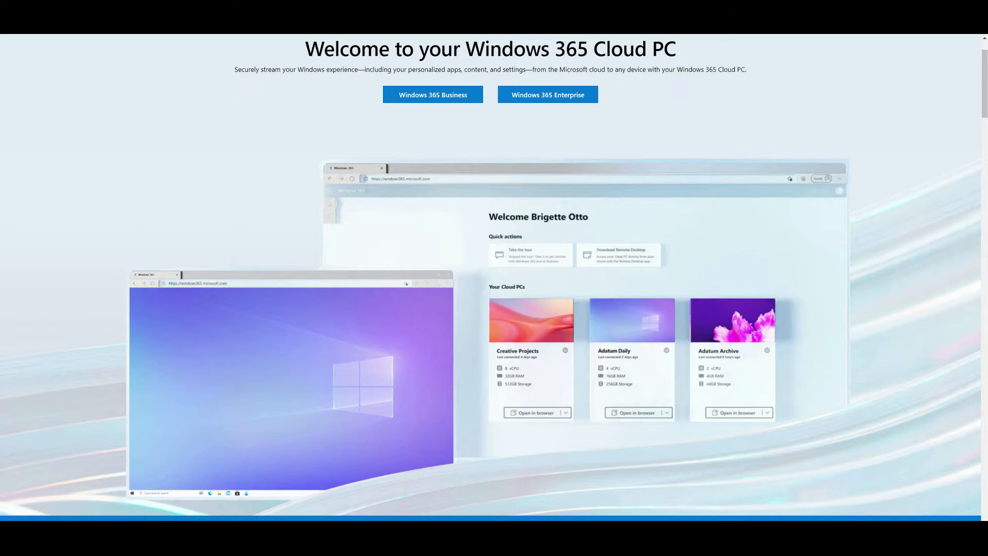
Step: Scroll the page while preparing the Windows 365 Business configure address in a new tab
scroll("down", 3)
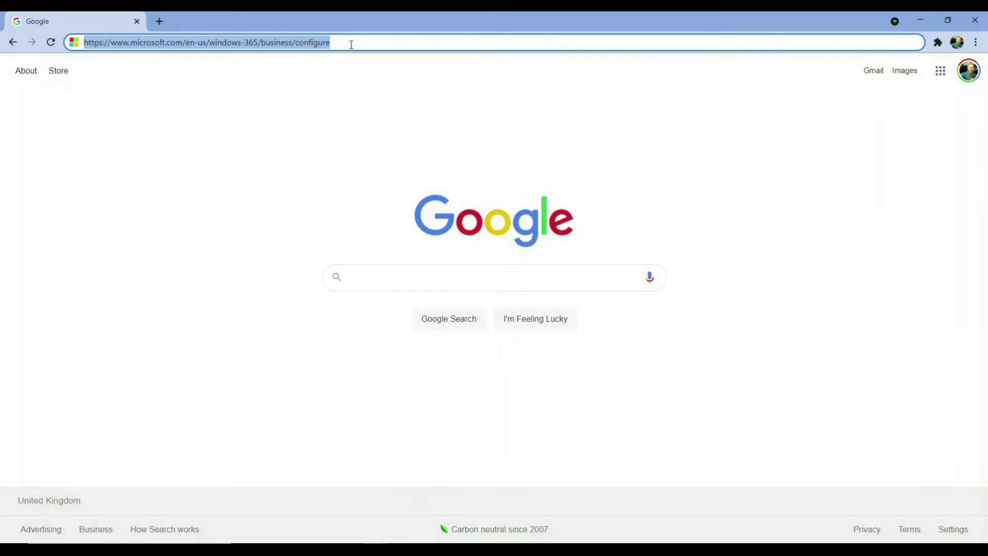
Step: Load the Windows 365 Business configure page and bring the Processor, RAM and Storage options into view
key("Enter")
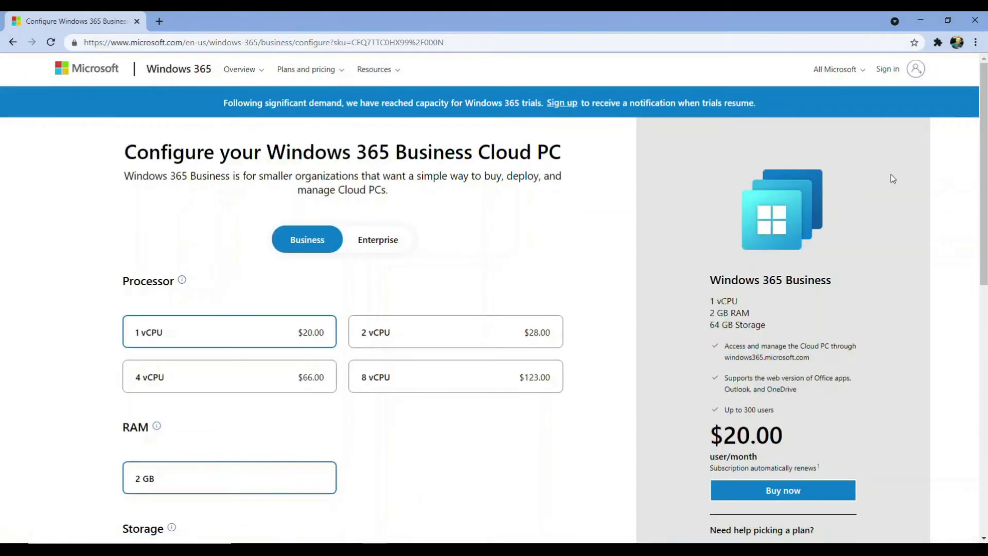
scroll("down", 3)
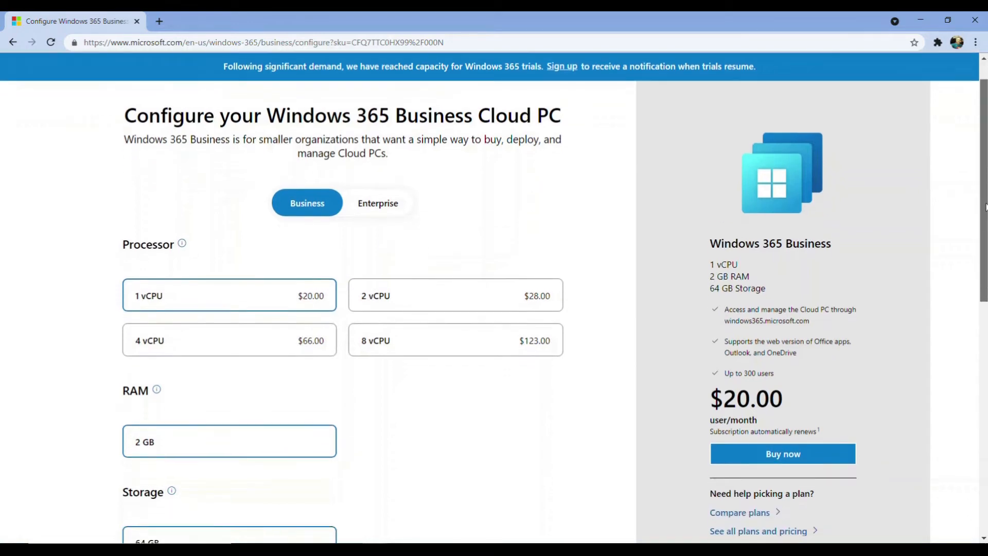
scroll("down", 3)
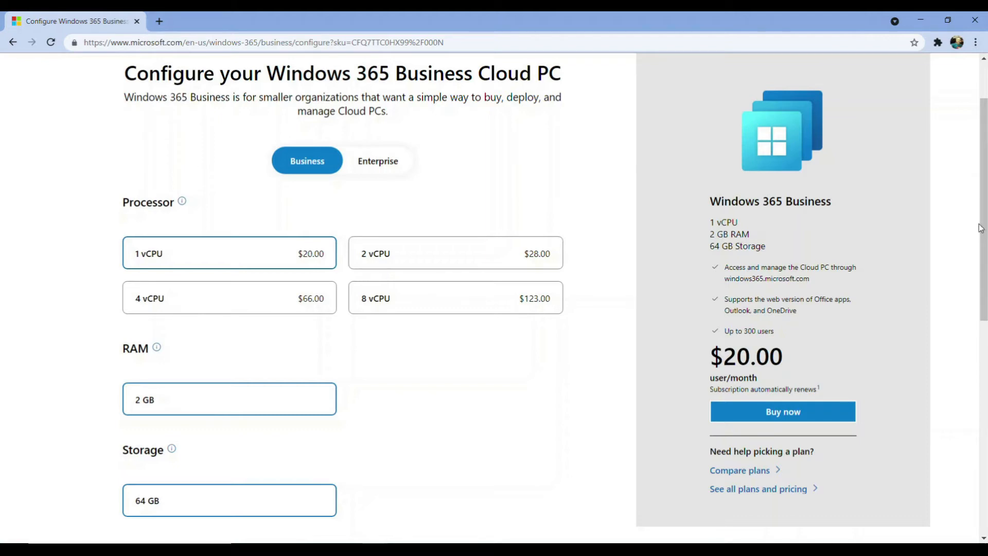
Step: Choose 2 vCPU and 8 GB RAM, giving 128 GB storage at $41.00 per user per month
left_click(434, 260)
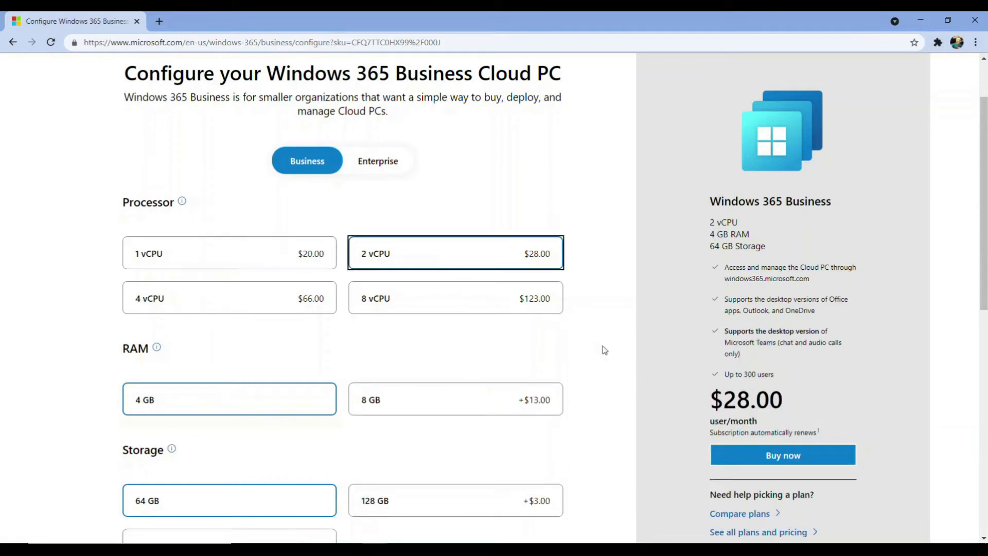
mouse_move(748, 301)
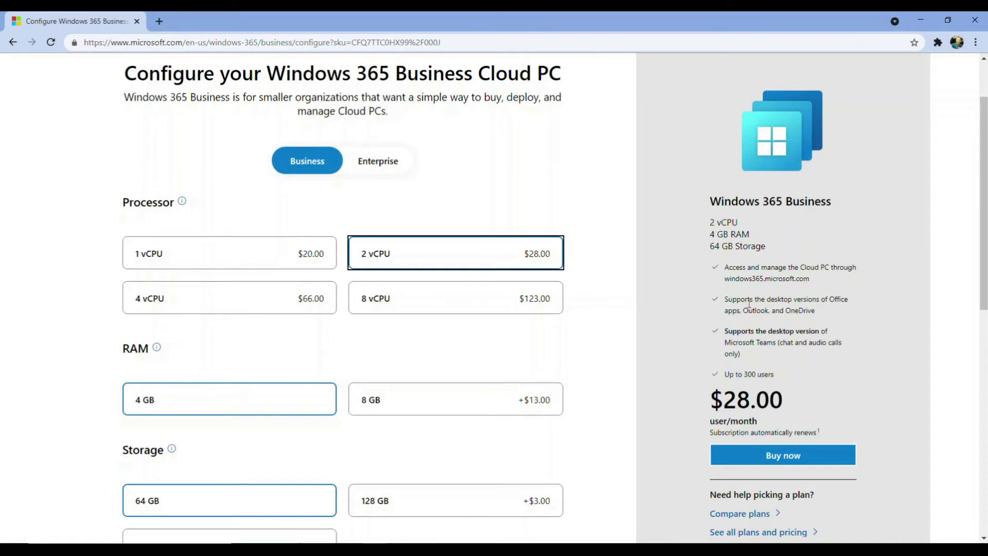
left_click_drag(726, 298, 815, 309)
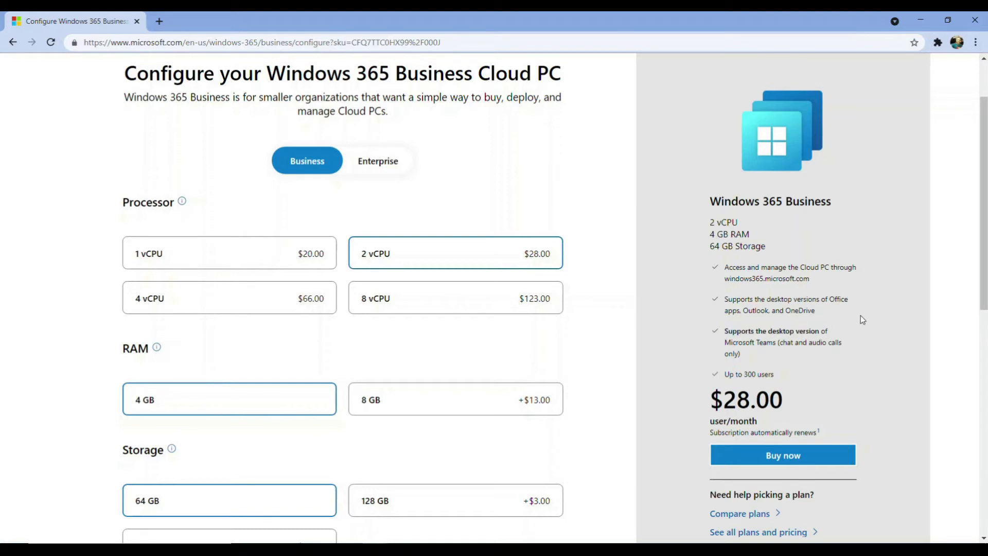
mouse_move(631, 325)
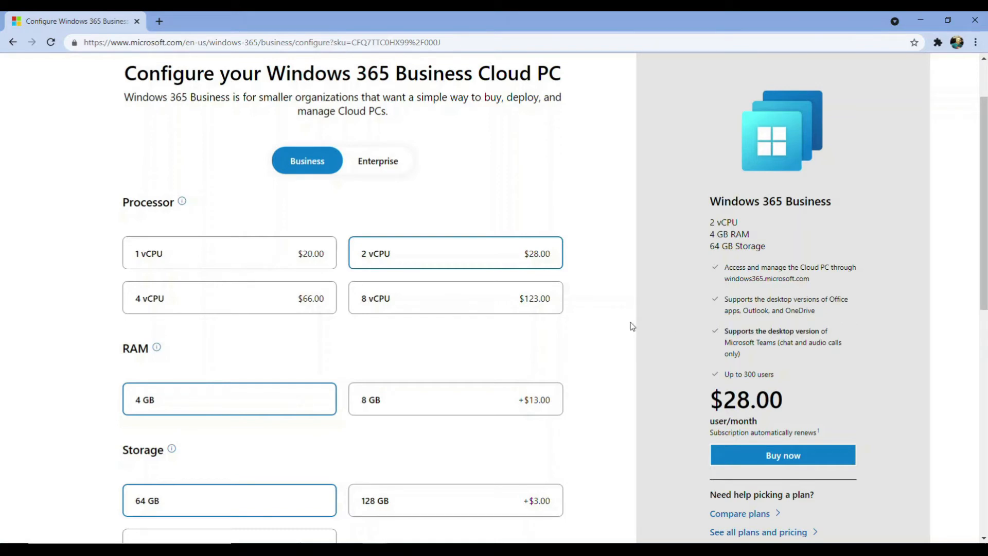
mouse_move(429, 430)
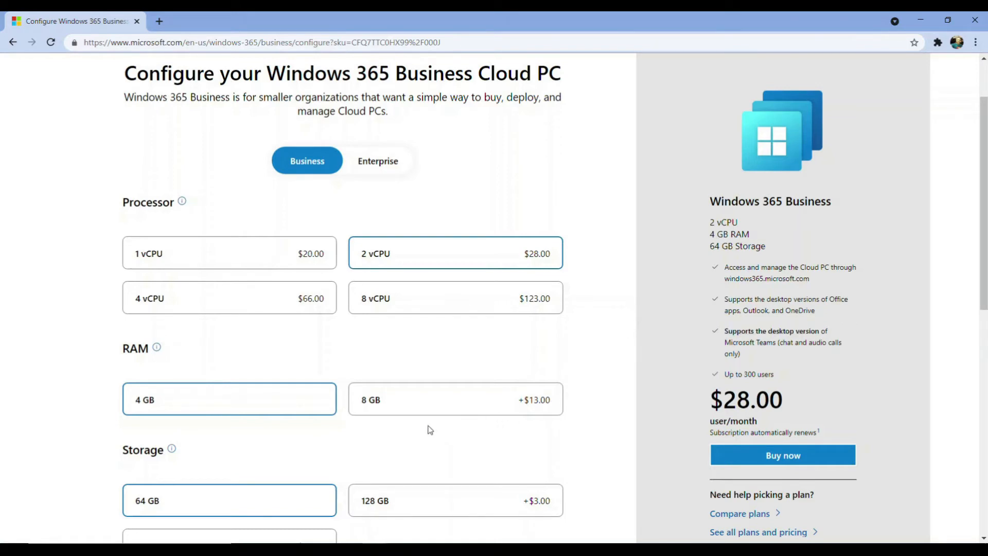
left_click(455, 399)
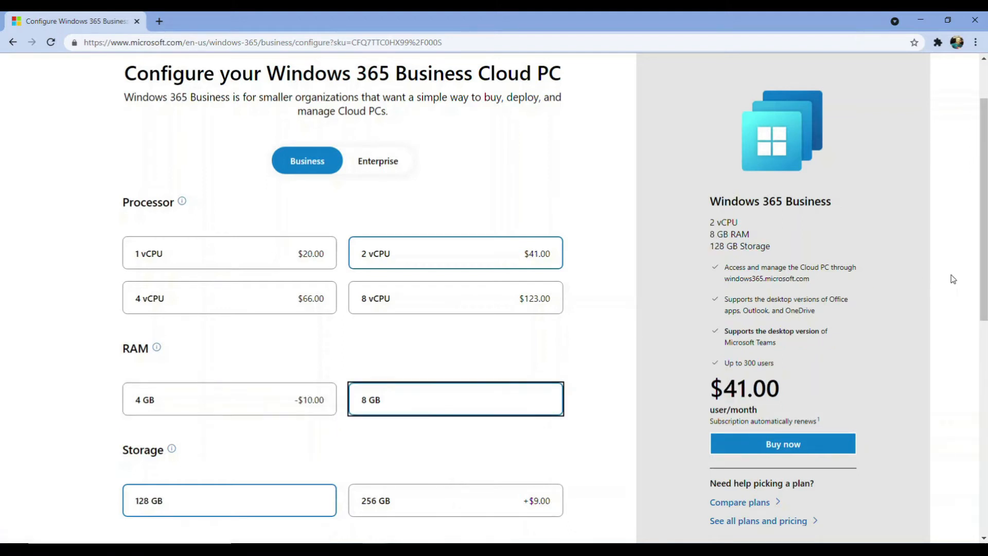
scroll("down", 3)
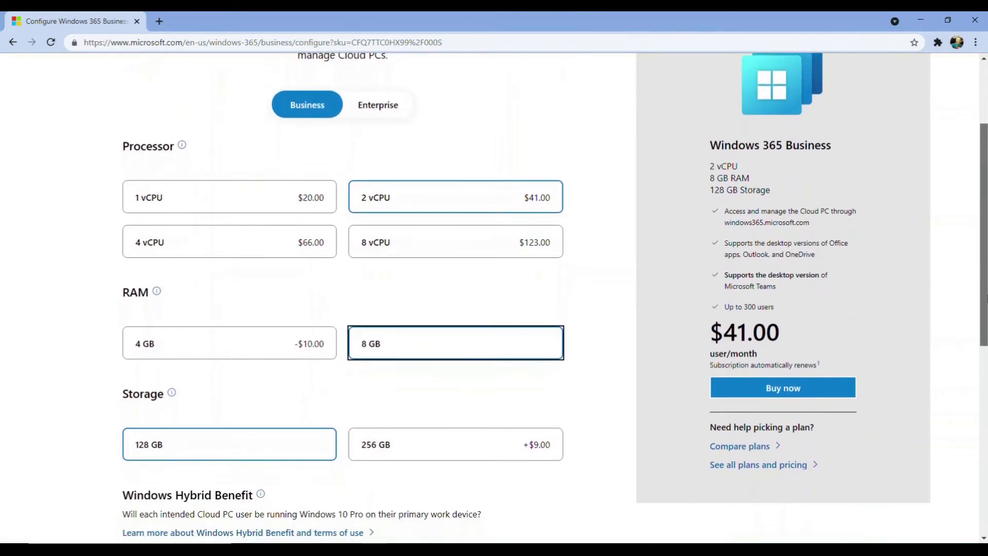
scroll("down", 3)
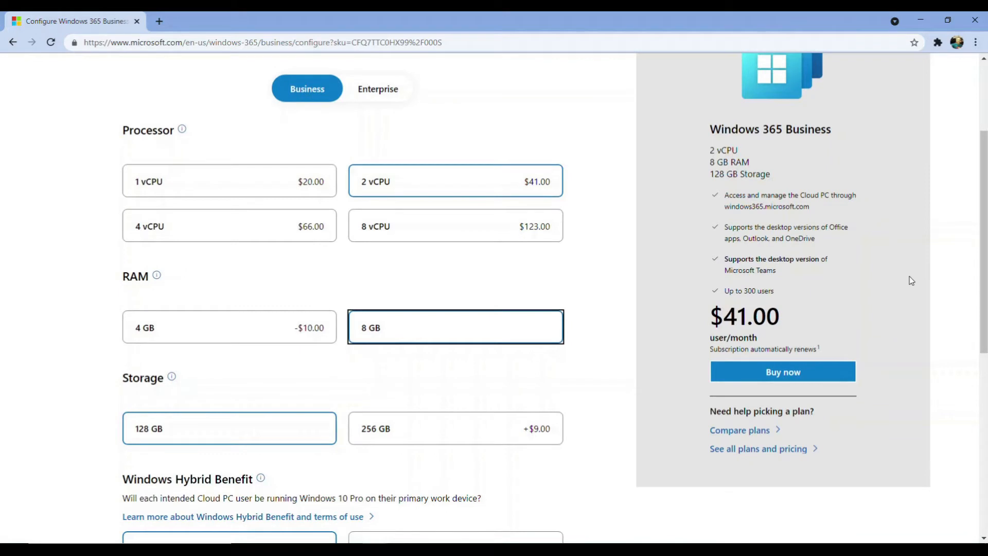
mouse_move(266, 433)
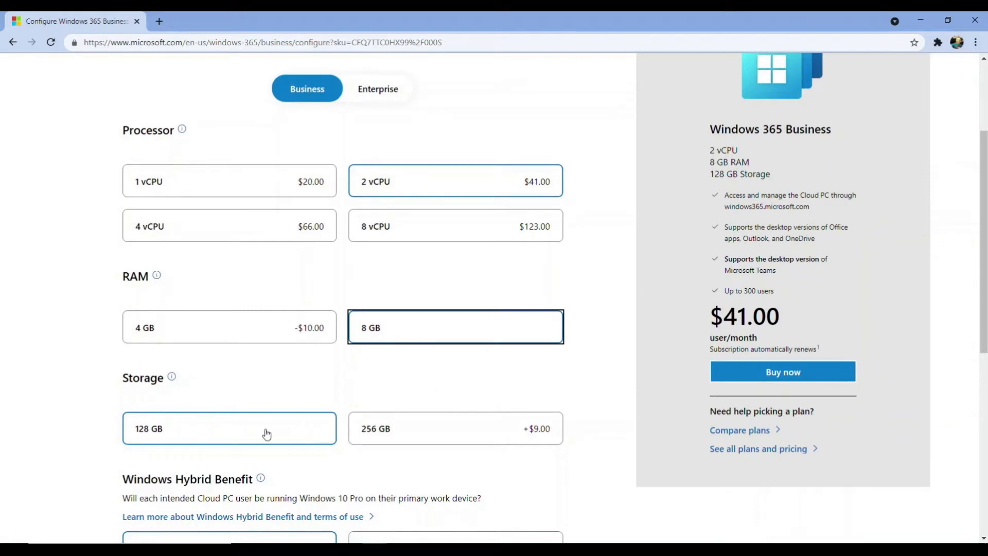
mouse_move(266, 430)
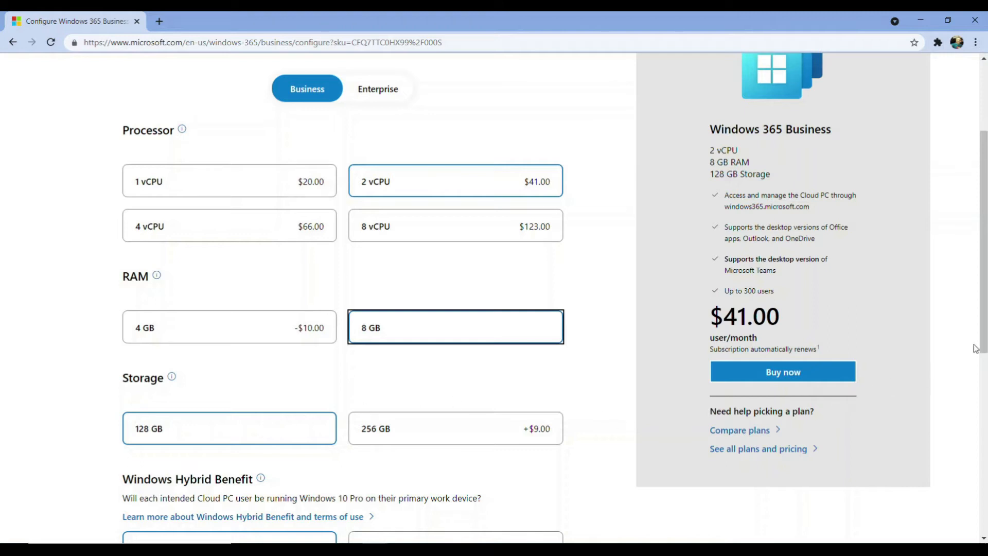
scroll("down", 3)
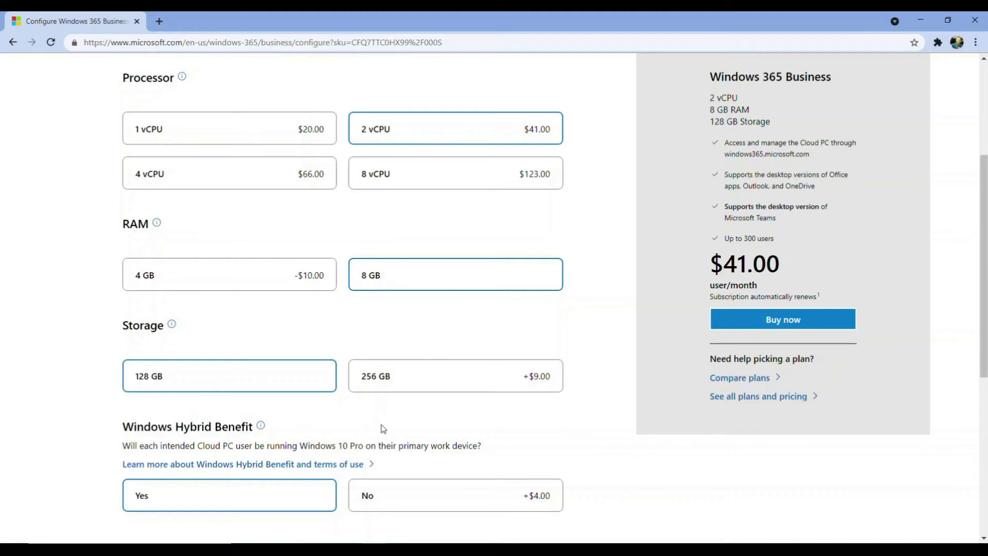
mouse_move(531, 434)
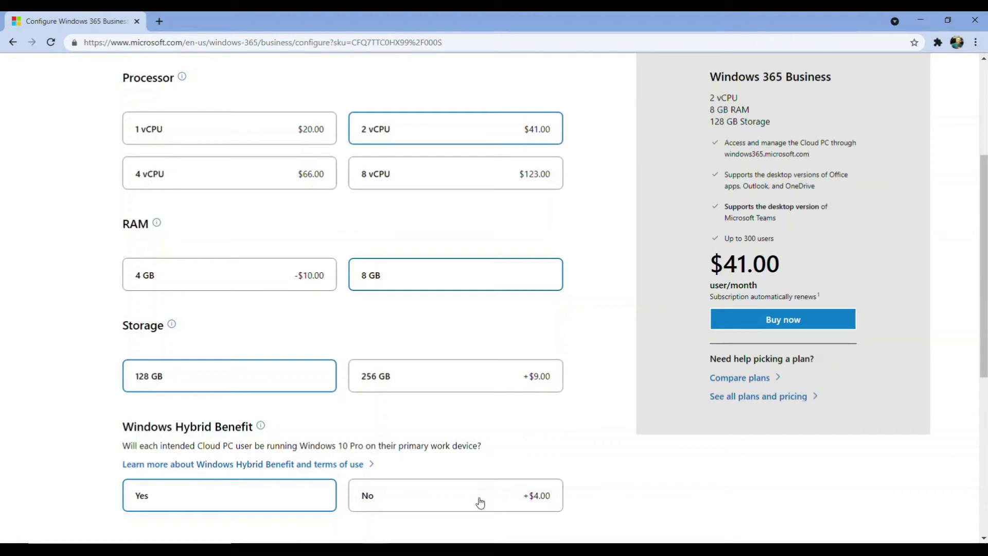
Step: Set Windows Hybrid Benefit to No, raising the plan summary to $45.00 per user per month
left_click(479, 500)
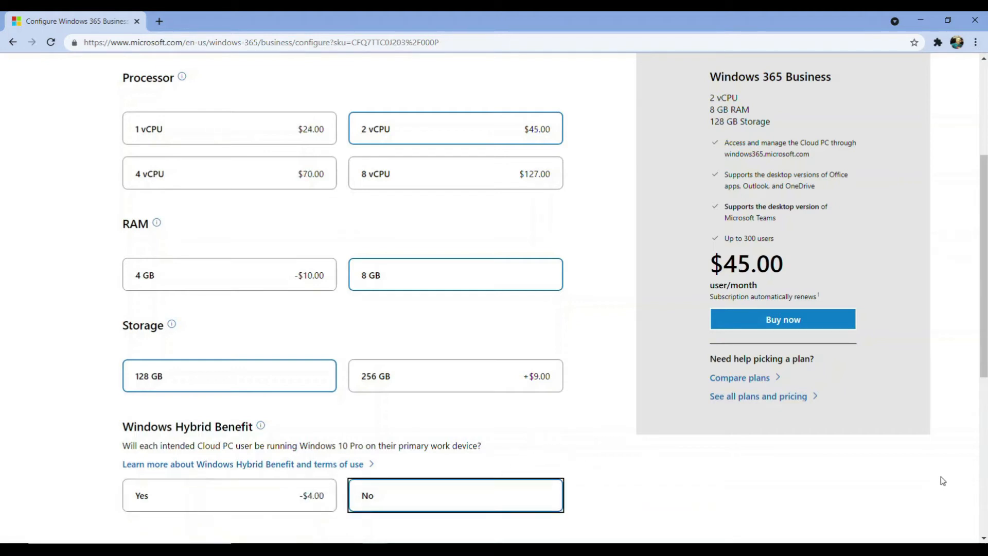
mouse_move(955, 331)
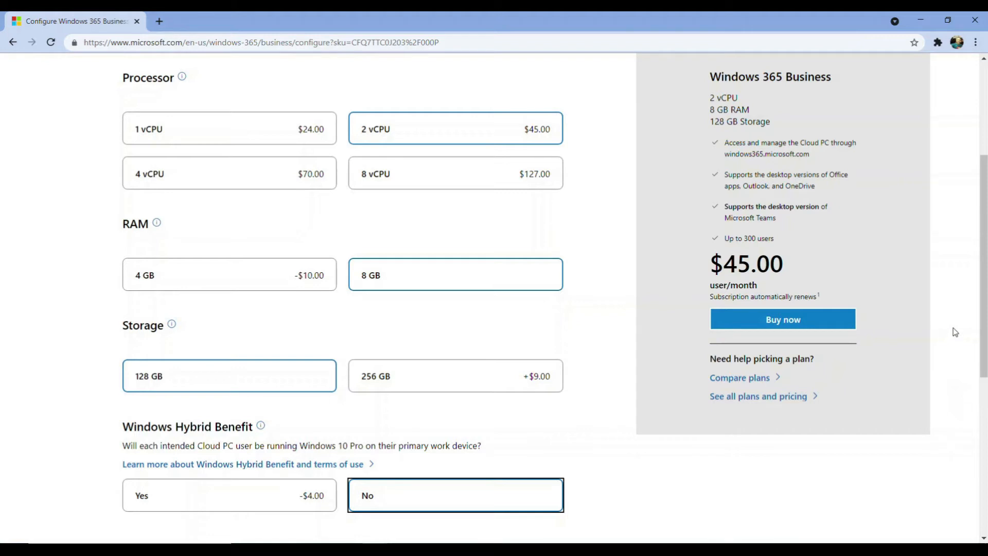
mouse_move(717, 100)
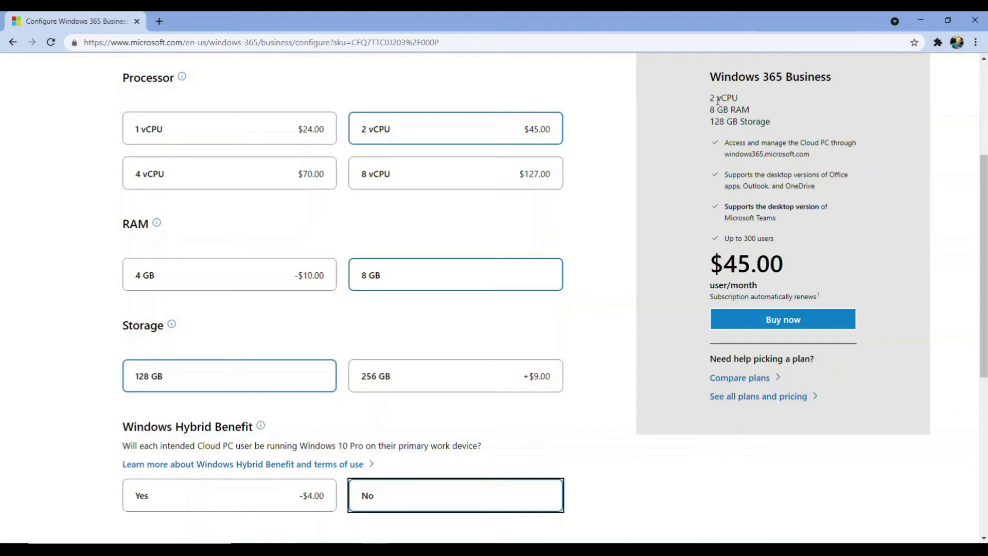
double_click(723, 96)
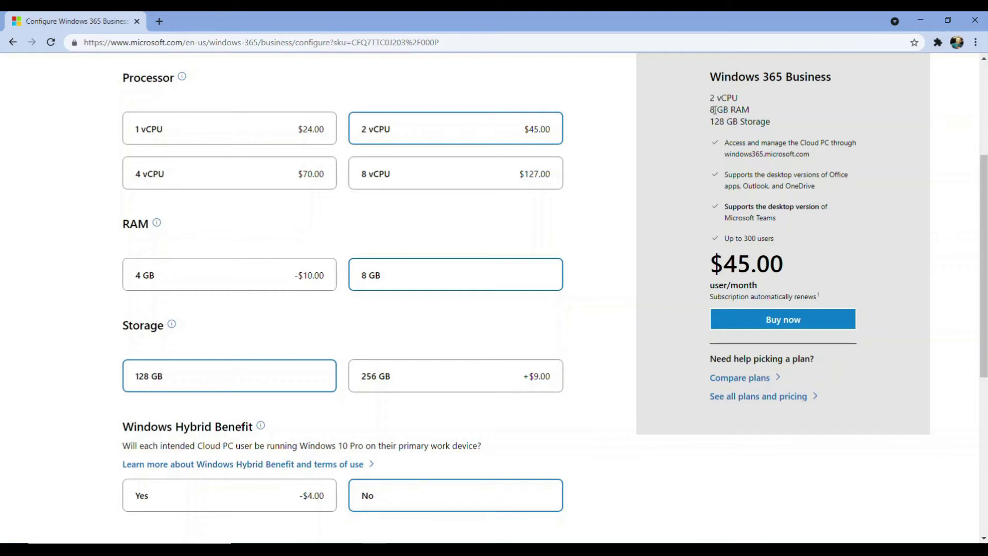
double_click(729, 109)
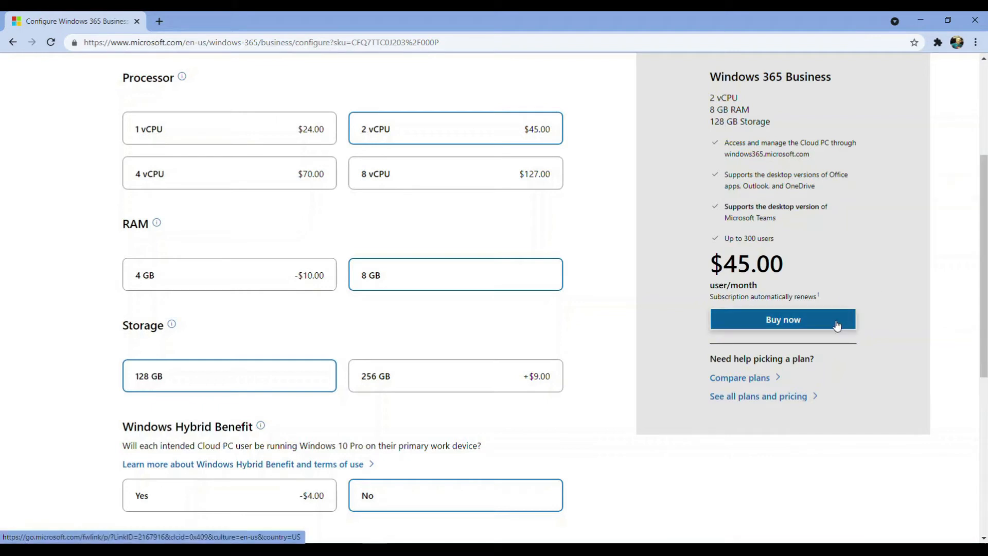
Step: Start buying the 2 vCPU, 8 GB, 128 GB plan and enter the work email 'jas...'
left_click(782, 319)
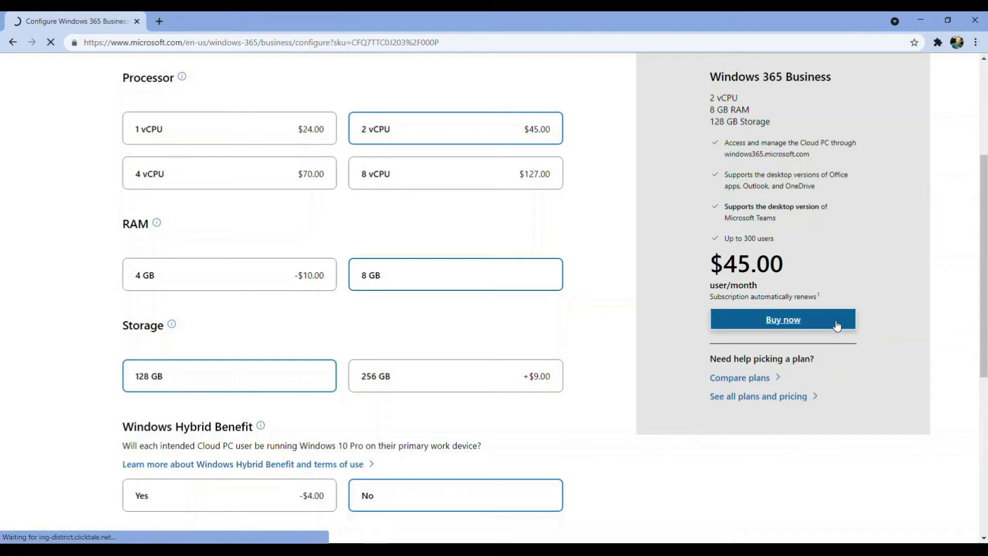
left_click(782, 319)
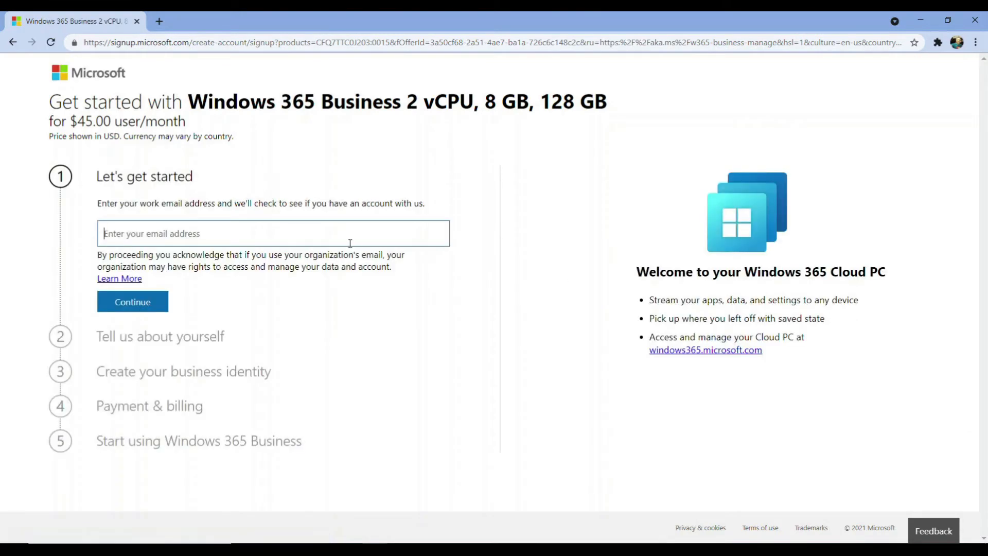
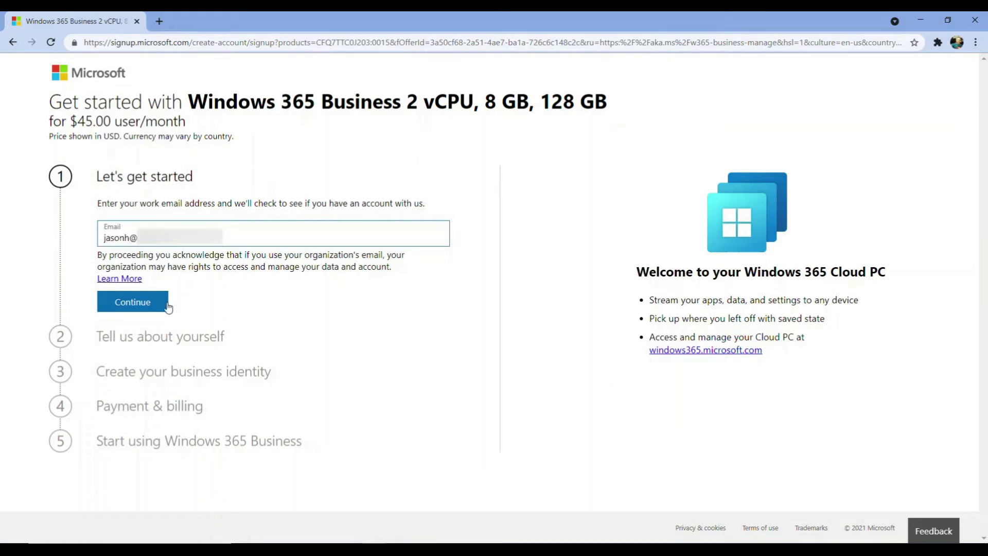
Step: Continue as the recognised existing account and proceed to sign-in
left_click(132, 302)
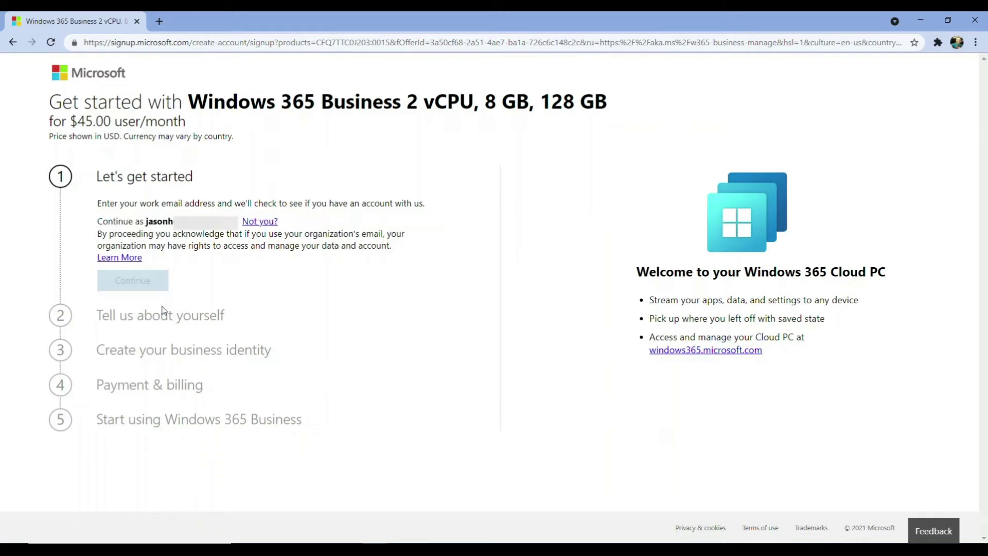
left_click(131, 280)
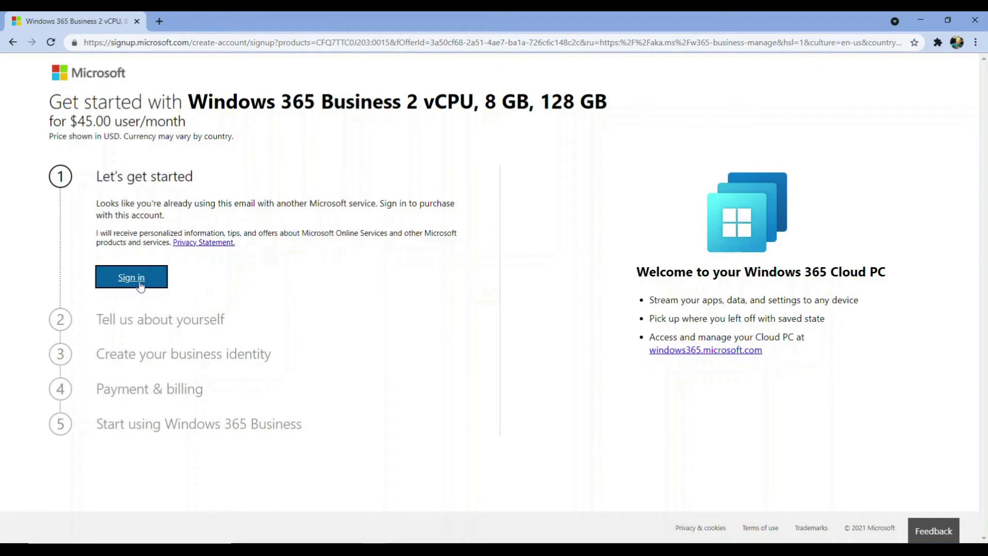
left_click(132, 276)
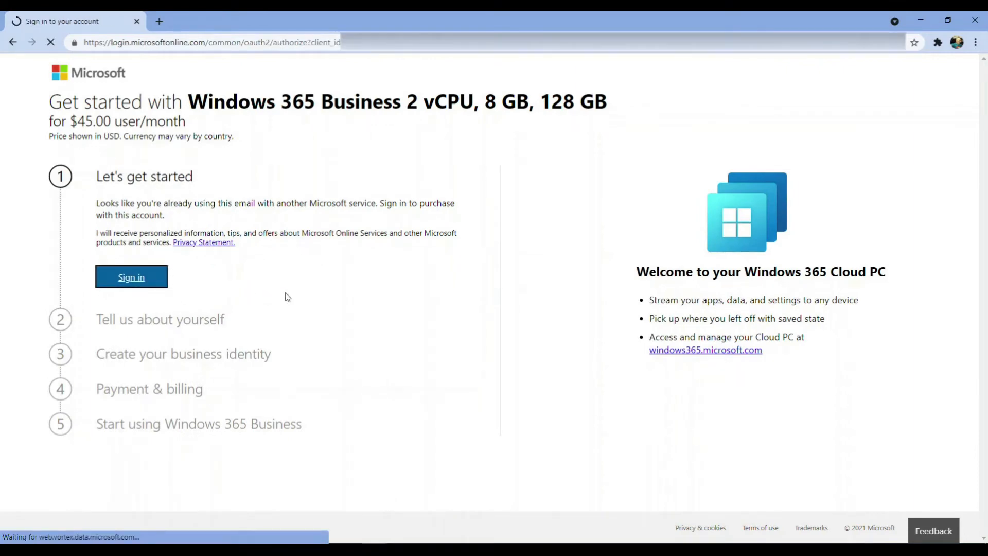
Step: Submit the 10ZiG account password and choose Yes to stay signed in
left_click(132, 276)
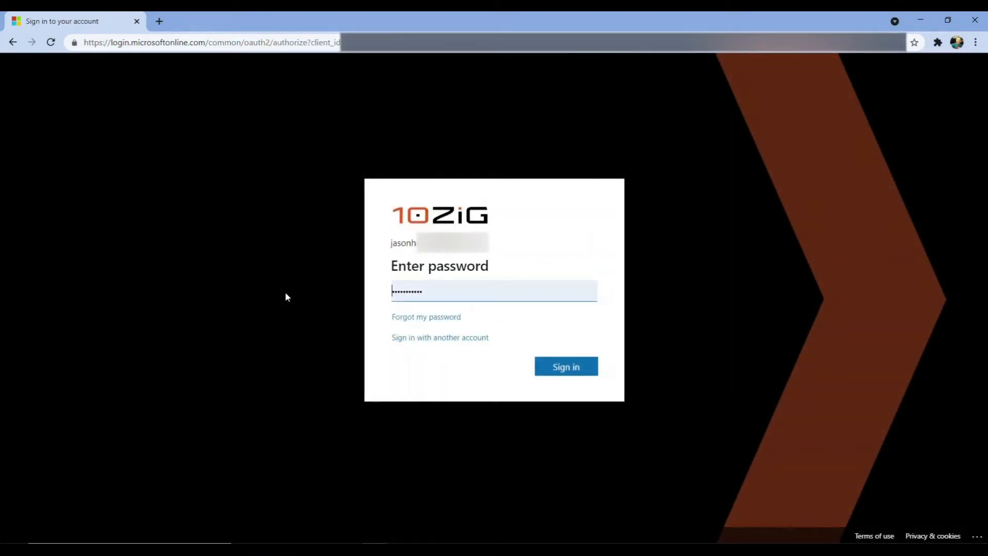
left_click(566, 367)
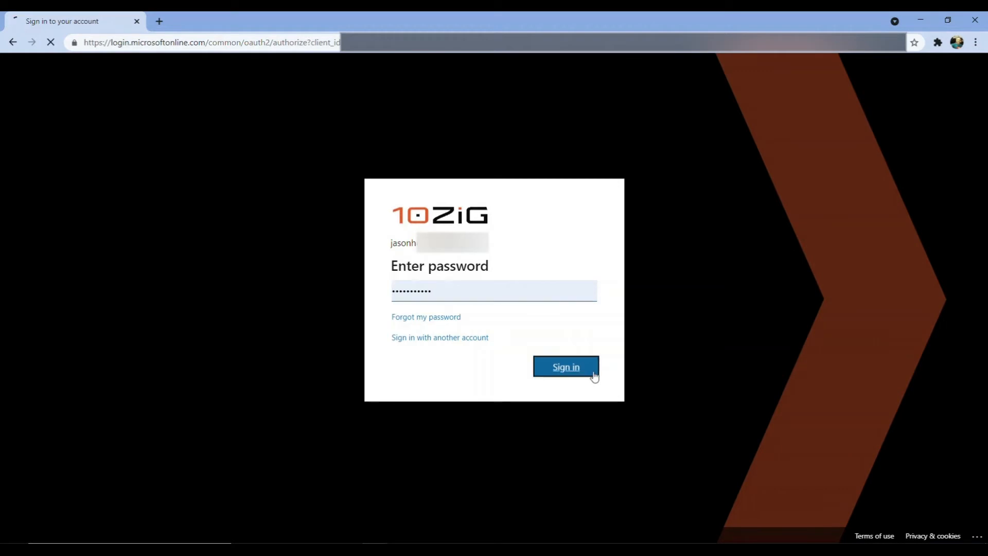
left_click(566, 367)
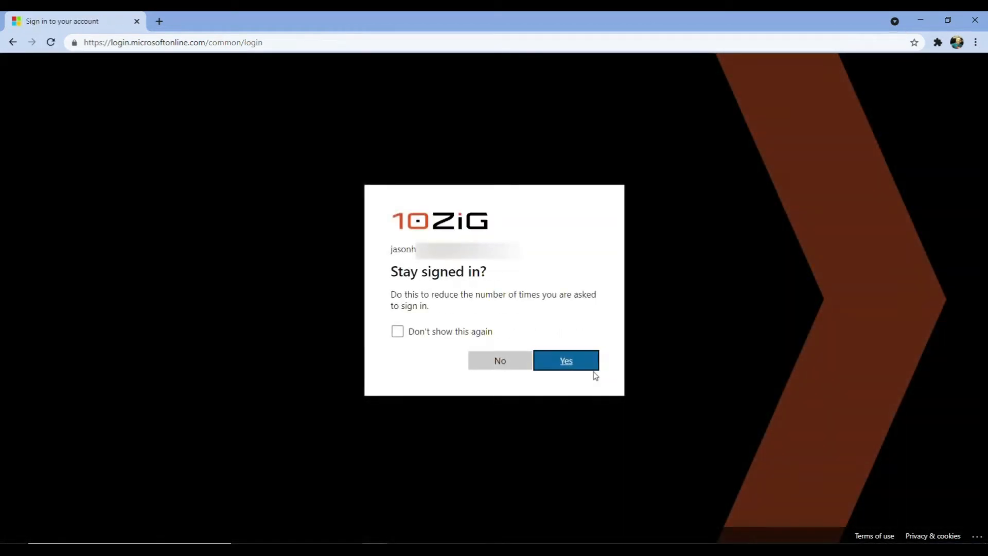
left_click(566, 360)
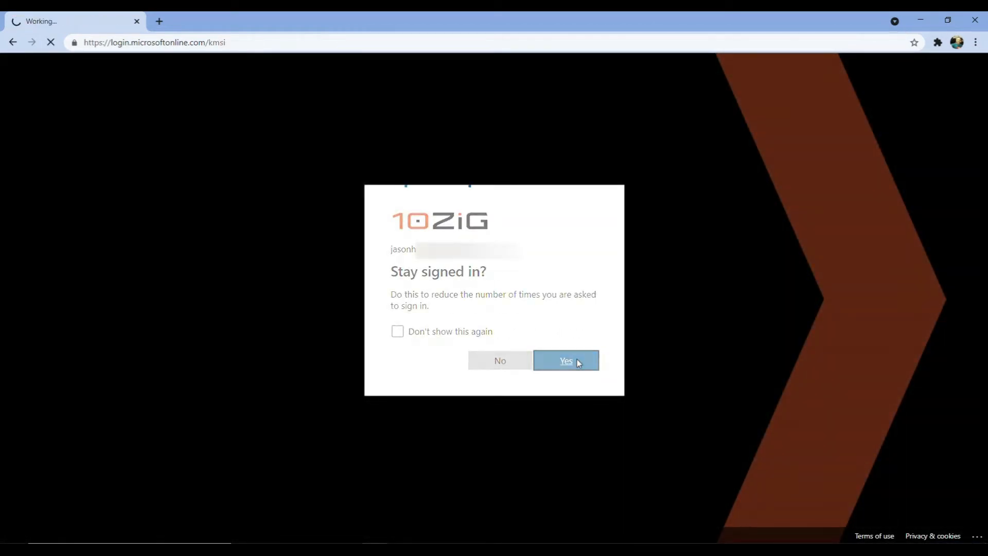
left_click(566, 360)
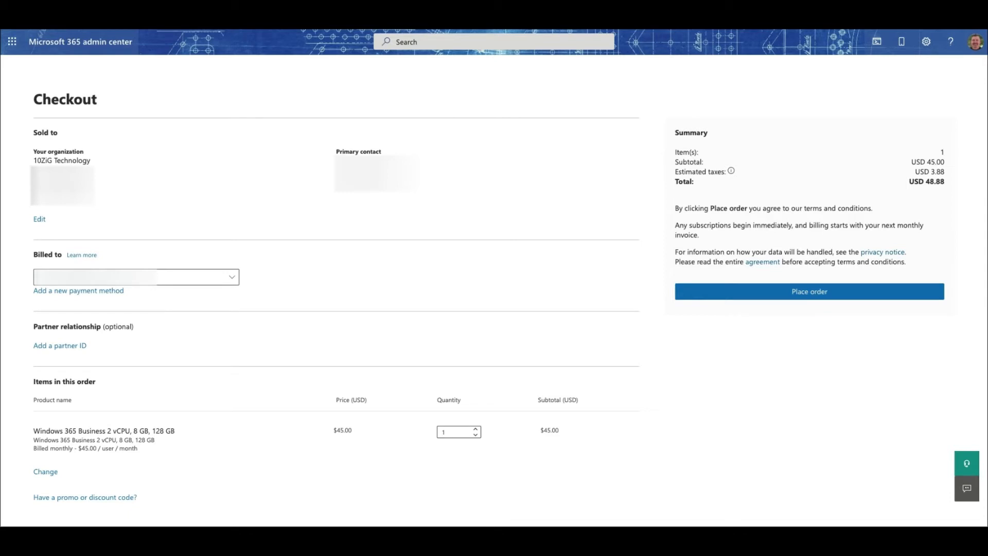
Step: Leave the Windows 365 Business checkout and bring up the Google start page
left_click(809, 291)
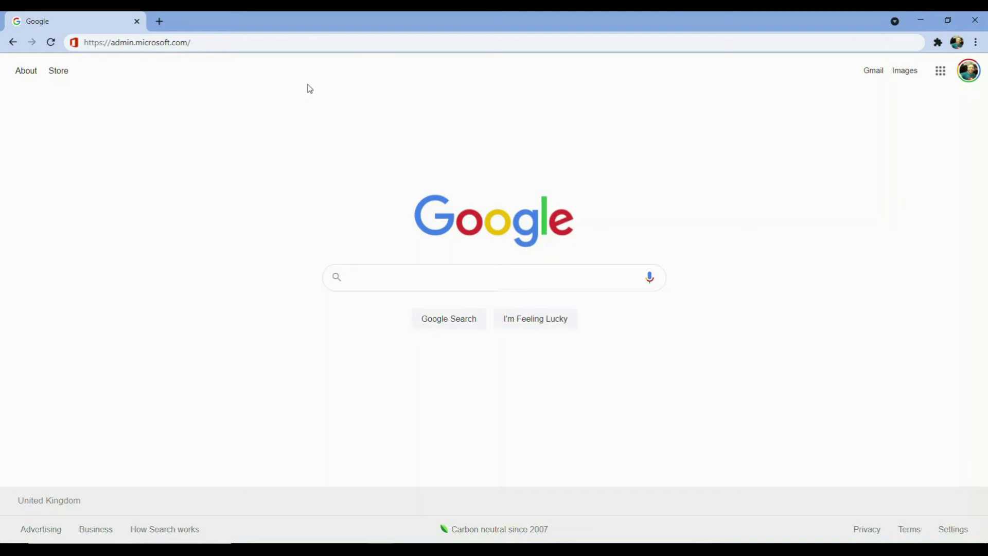
mouse_move(317, 113)
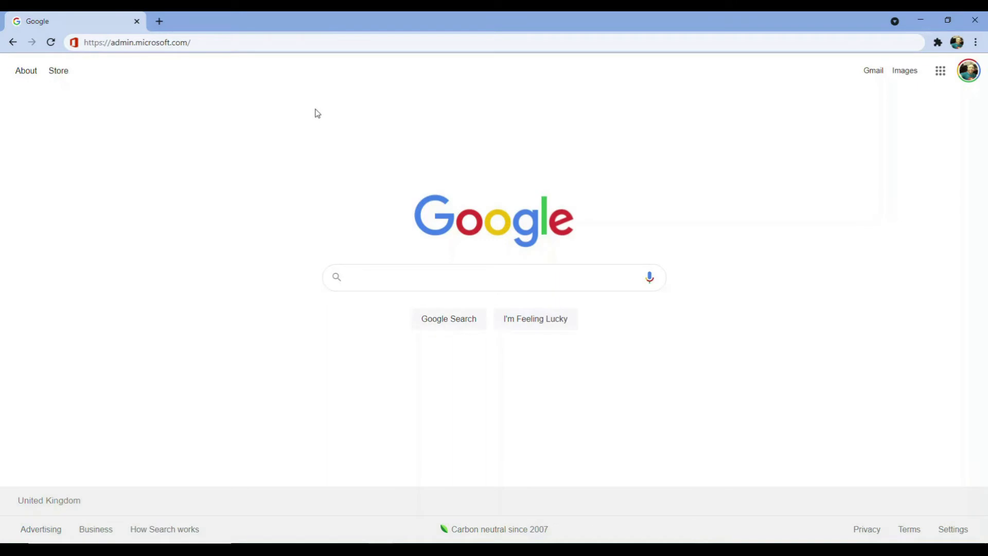
Step: Load admin.microsoft.com to reach the Microsoft 365 admin center home for 10ZiG Technology
left_click(253, 43)
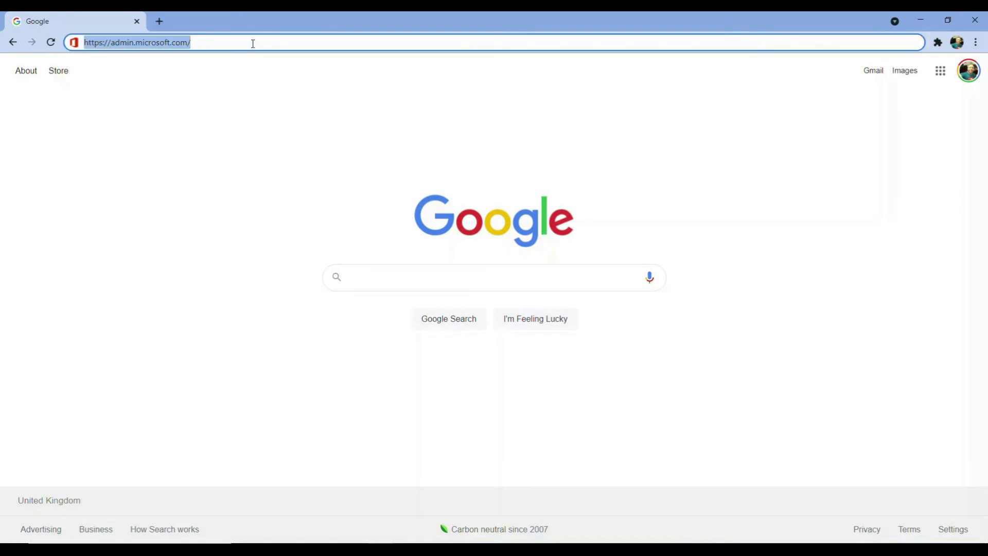
key("Enter")
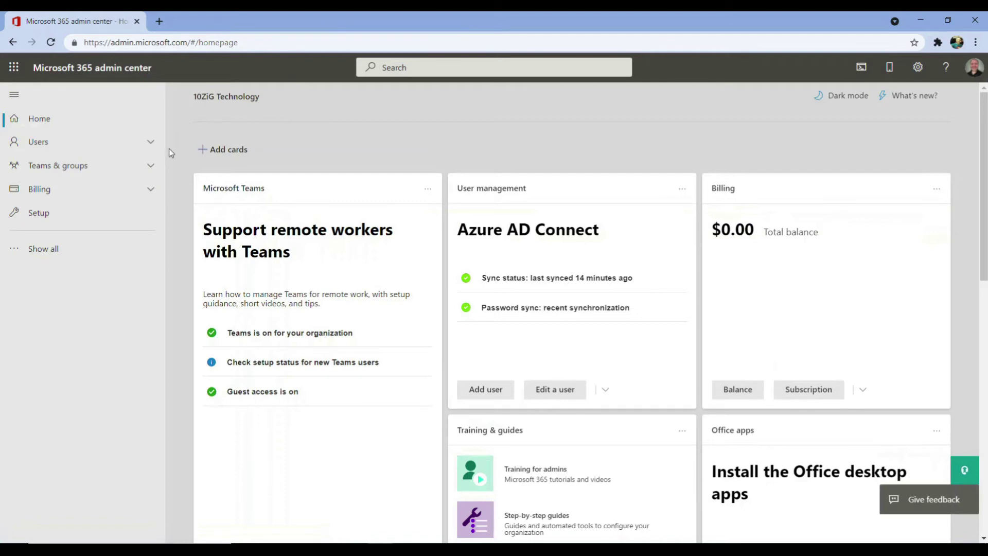
Step: Under Billing > Licenses, open the Windows 365 Business 2 vCPU, 8 GB, 128 GB license details
left_click(39, 189)
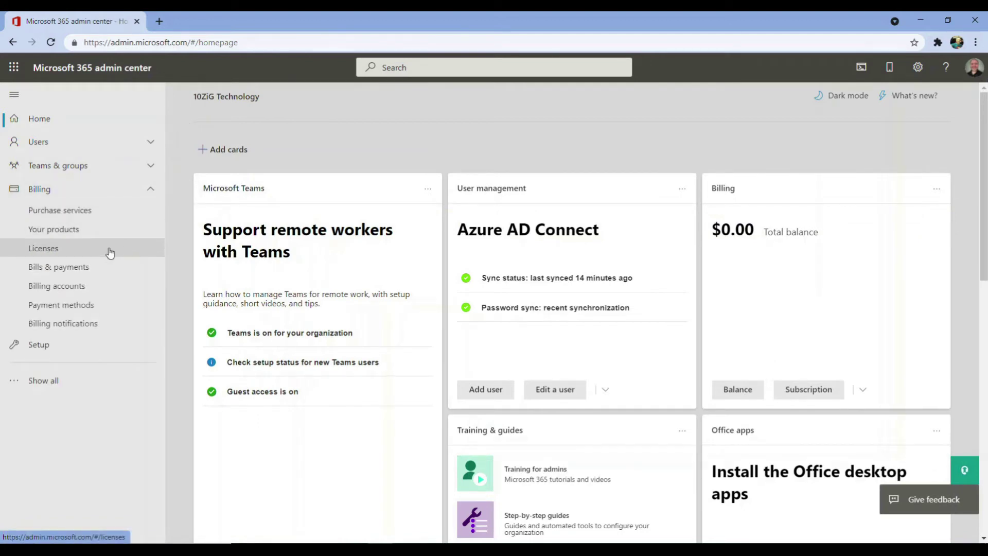
left_click(43, 248)
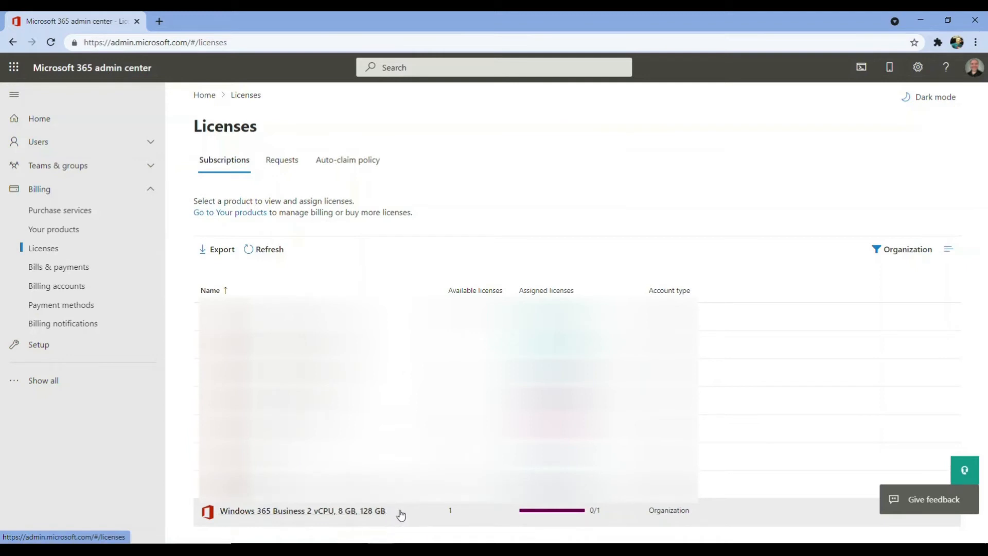
left_click(302, 510)
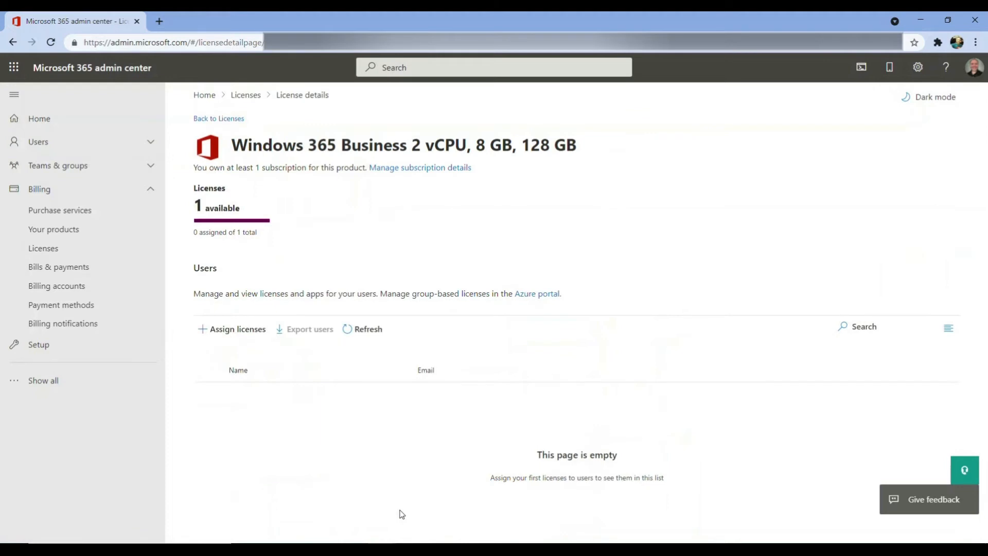
mouse_move(395, 502)
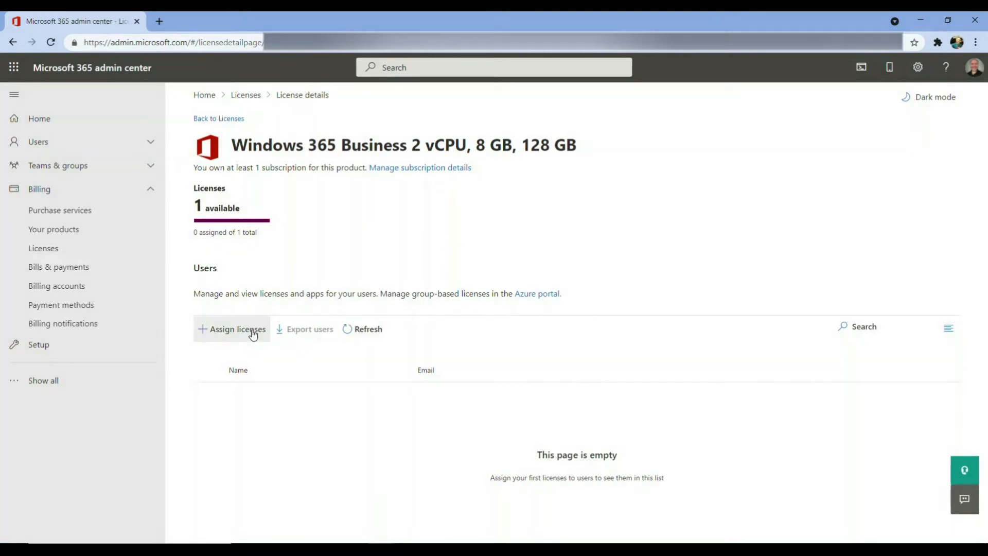
left_click(237, 329)
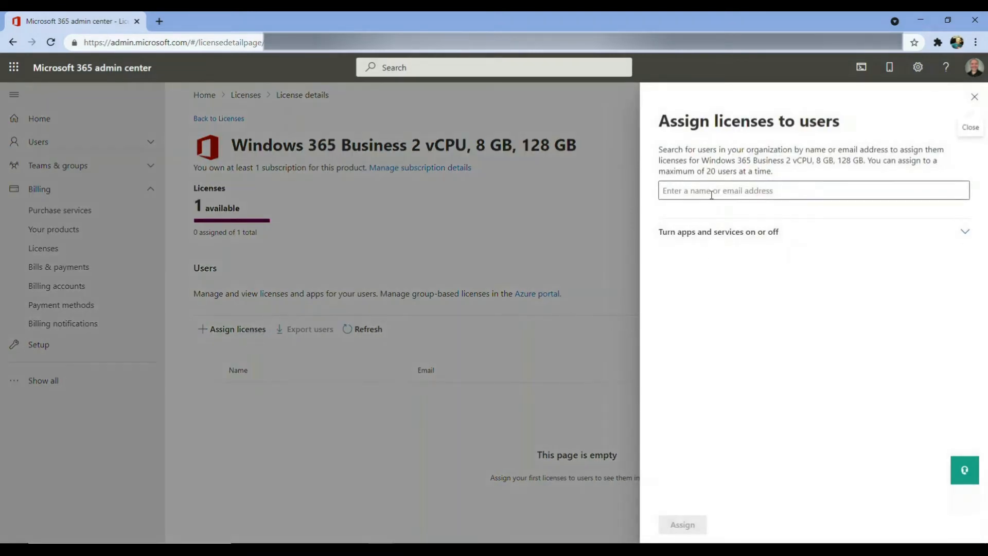
left_click(813, 190)
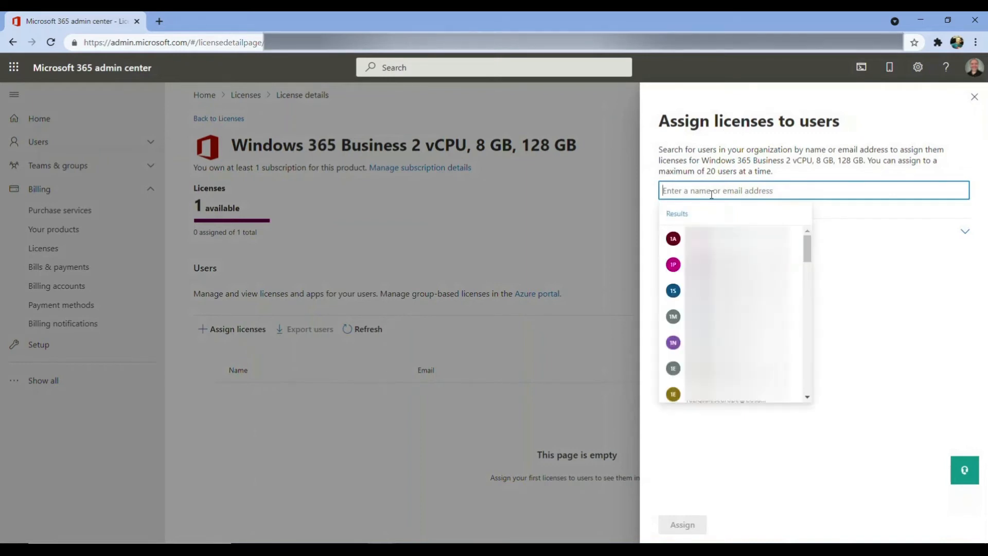
type("jasonh")
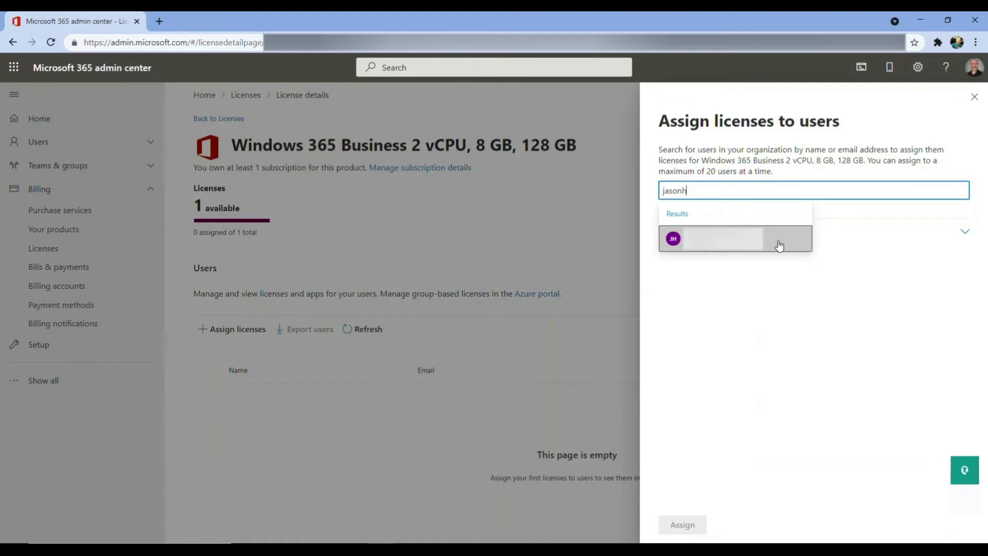
left_click(735, 239)
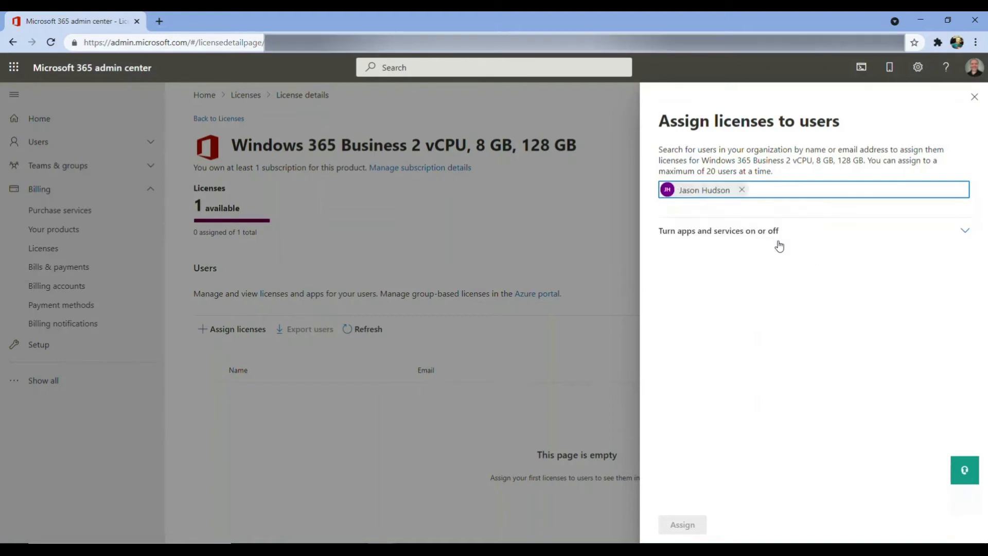
mouse_move(694, 530)
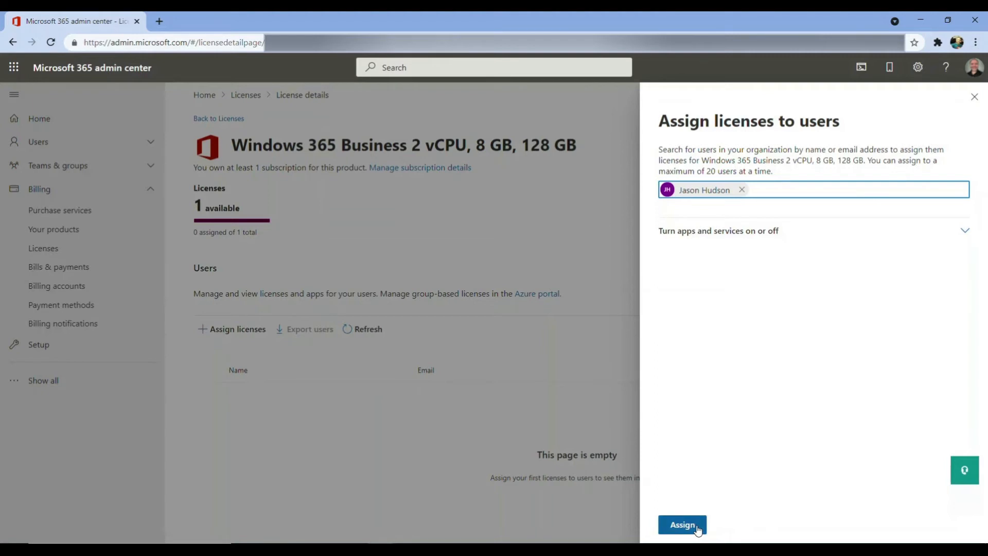
Step: Assign the Windows 365 Business license to the chosen user and dismiss the confirmation pane
left_click(683, 523)
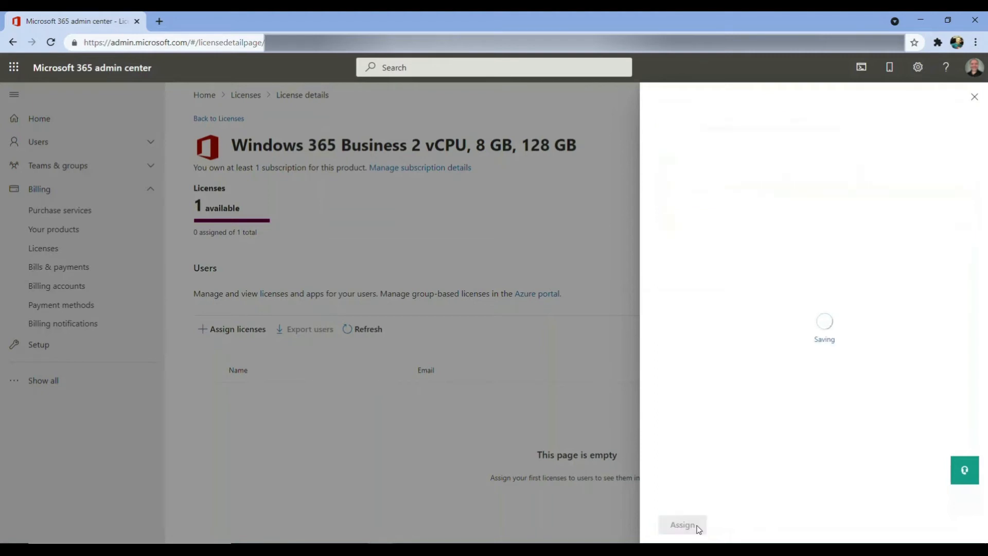
left_click(684, 524)
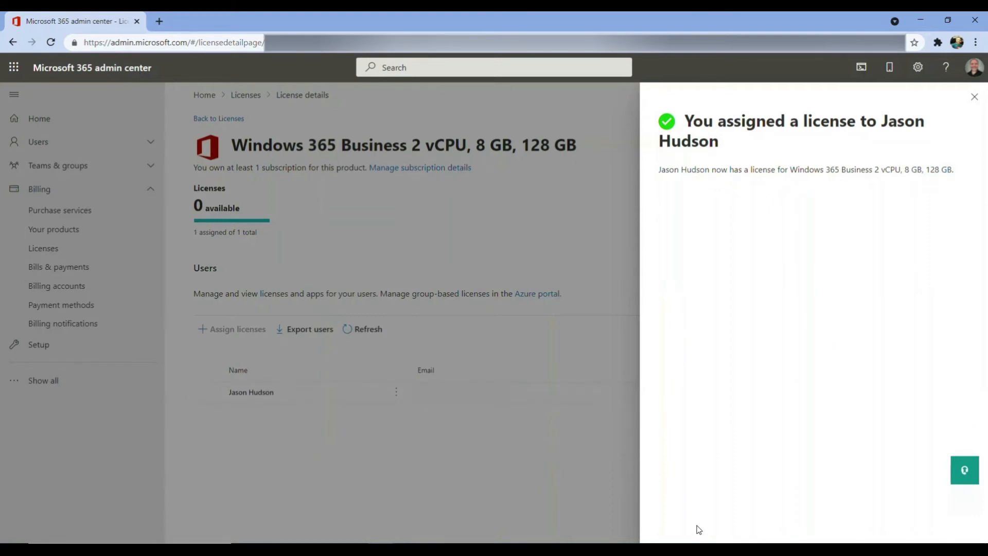
mouse_move(974, 96)
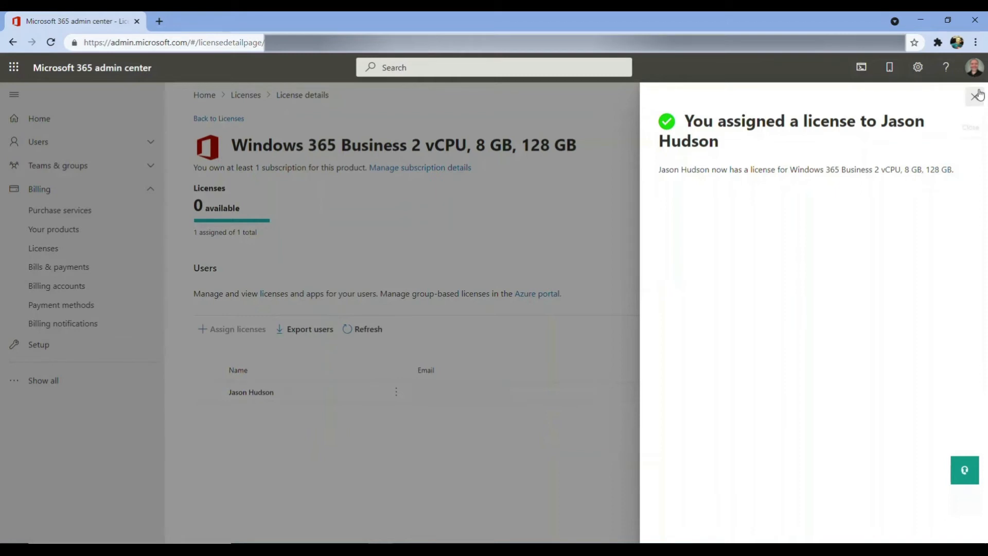
left_click(976, 95)
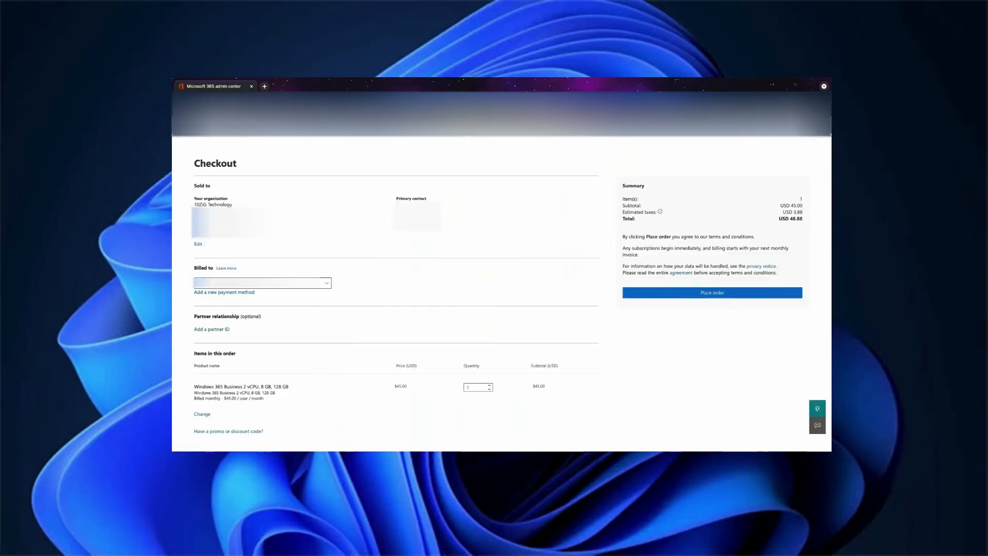
Step: Place the Windows 365 Business order and reach the 'You're all set!' confirmation
left_click(712, 292)
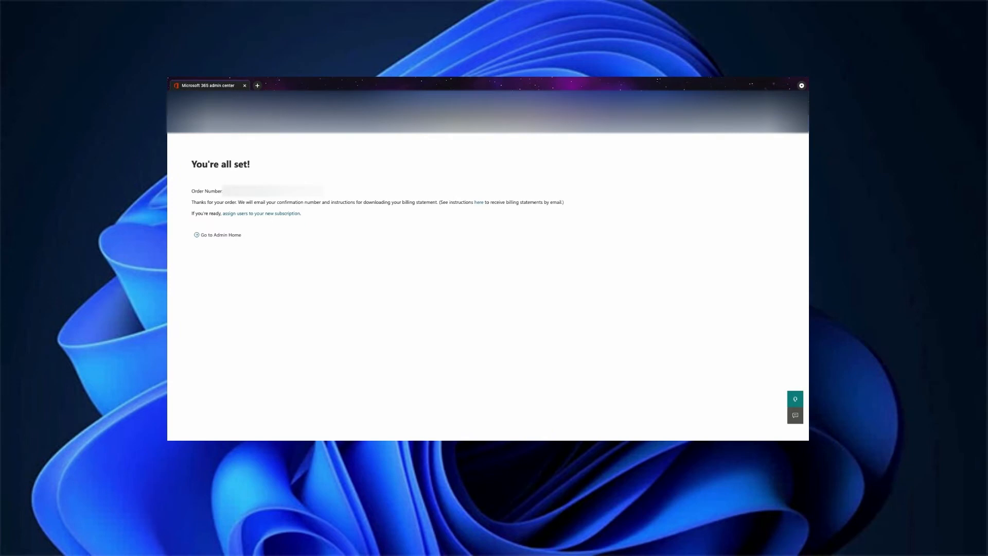
left_click(263, 213)
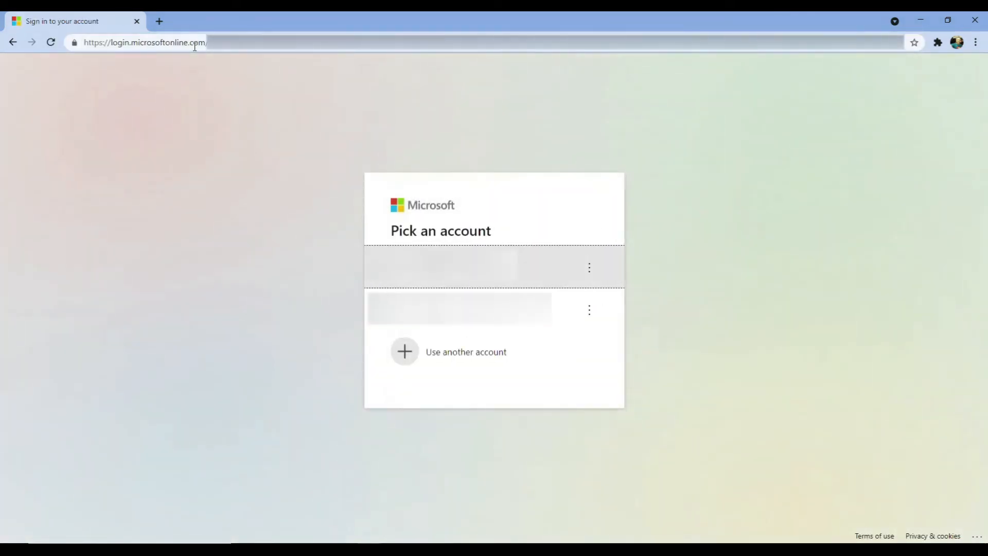
mouse_move(542, 268)
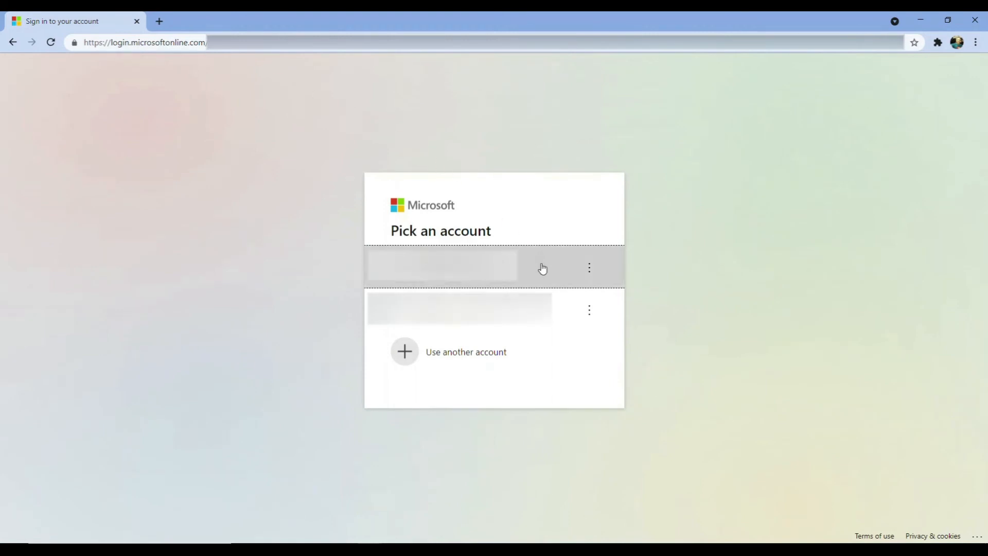
Step: Sign in to windows365.microsoft.com as the licensed user and stay signed in
left_click(443, 265)
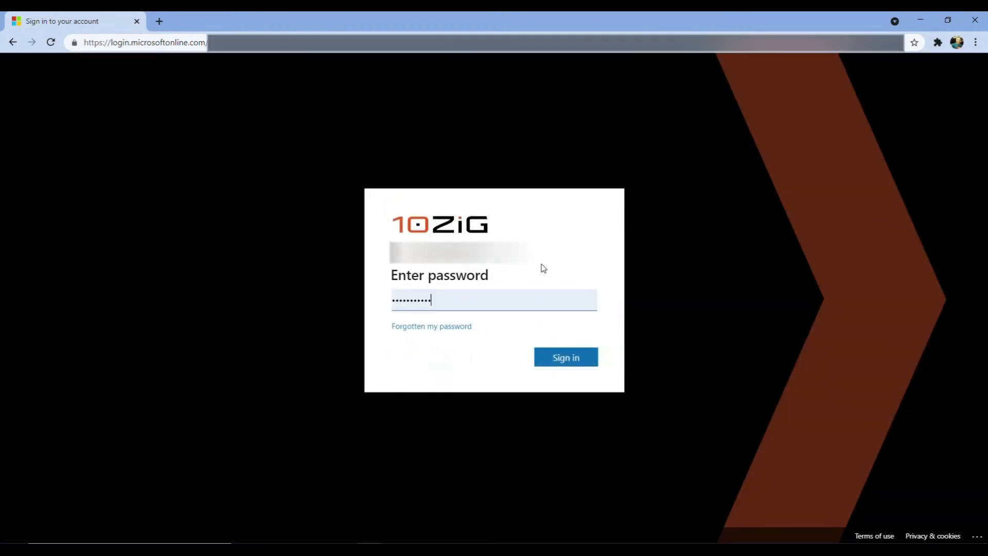
left_click(566, 357)
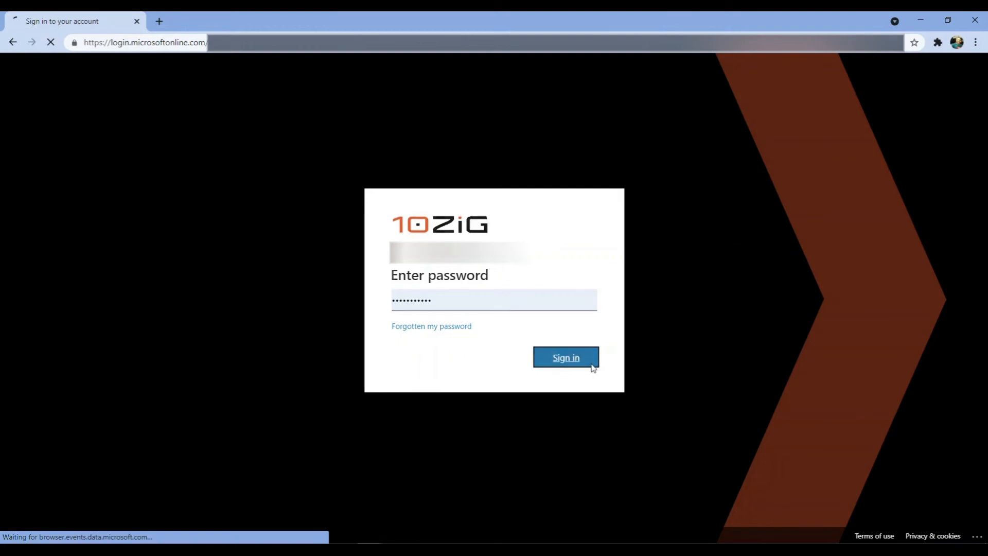
left_click(566, 357)
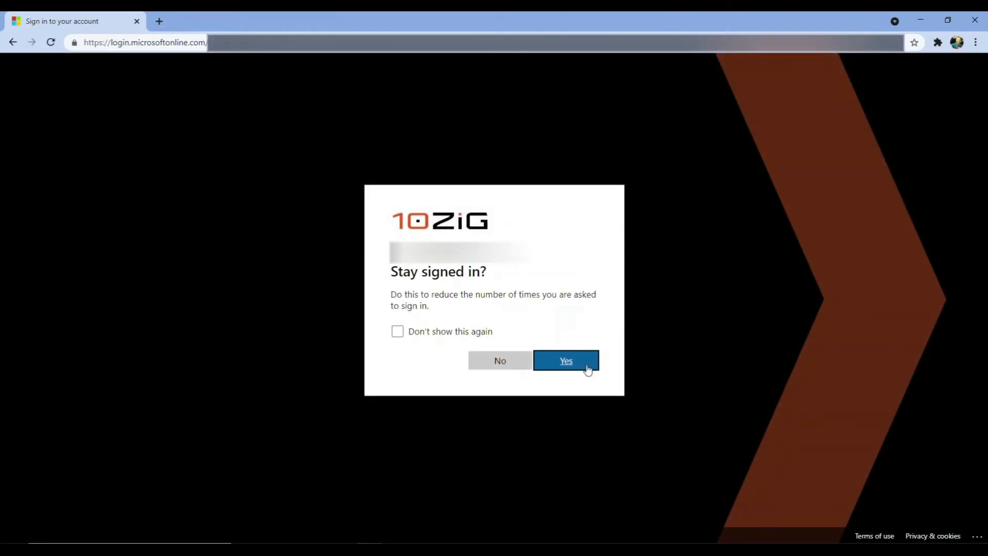
left_click(565, 361)
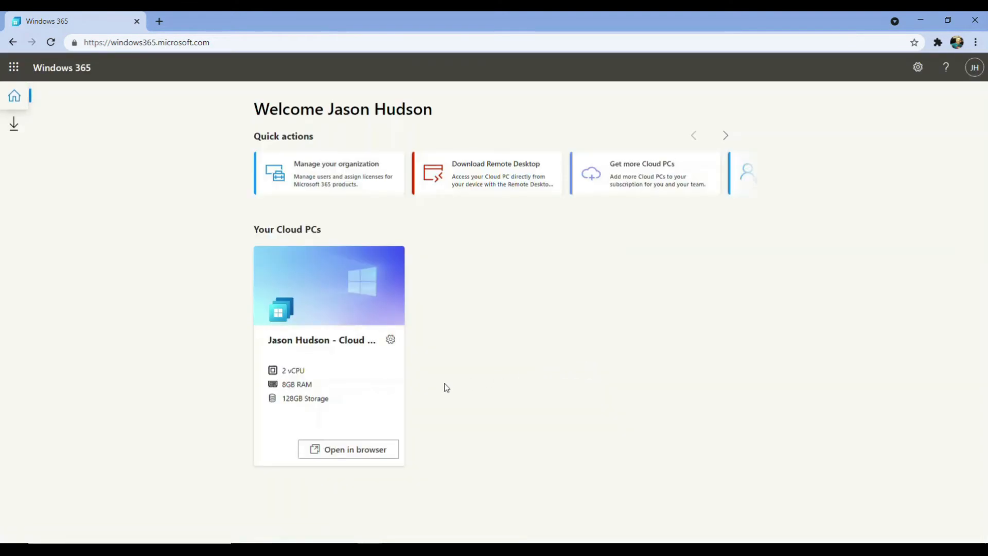
left_click(390, 340)
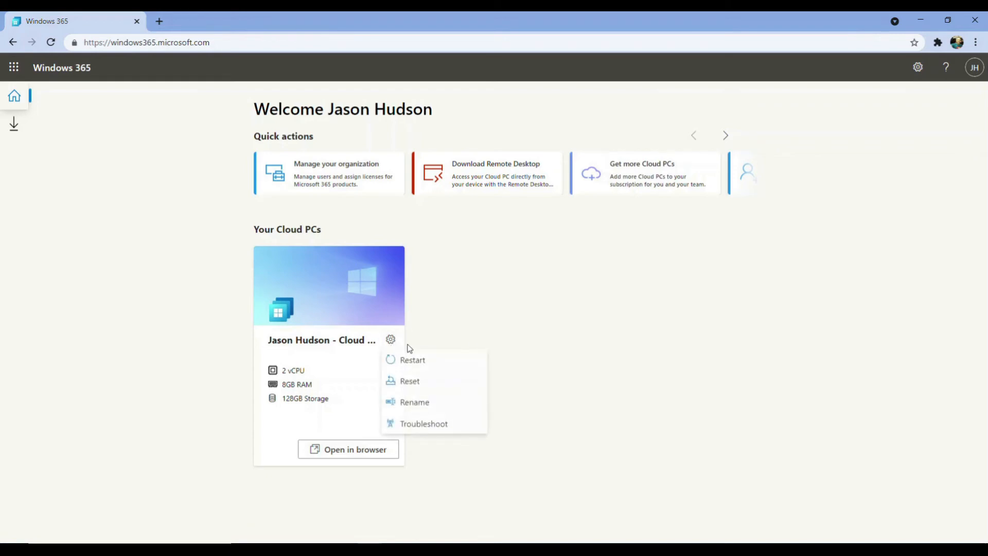
mouse_move(432, 364)
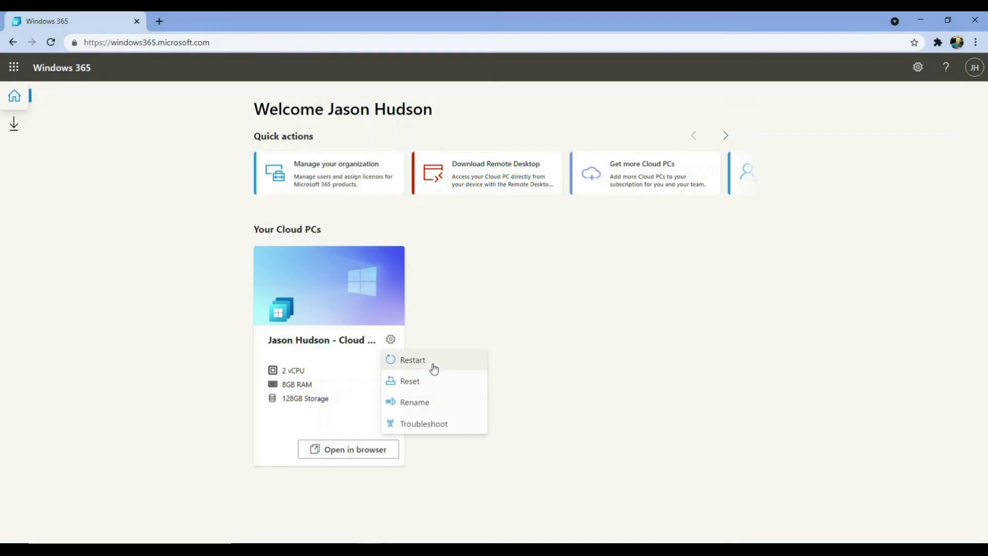
mouse_move(454, 410)
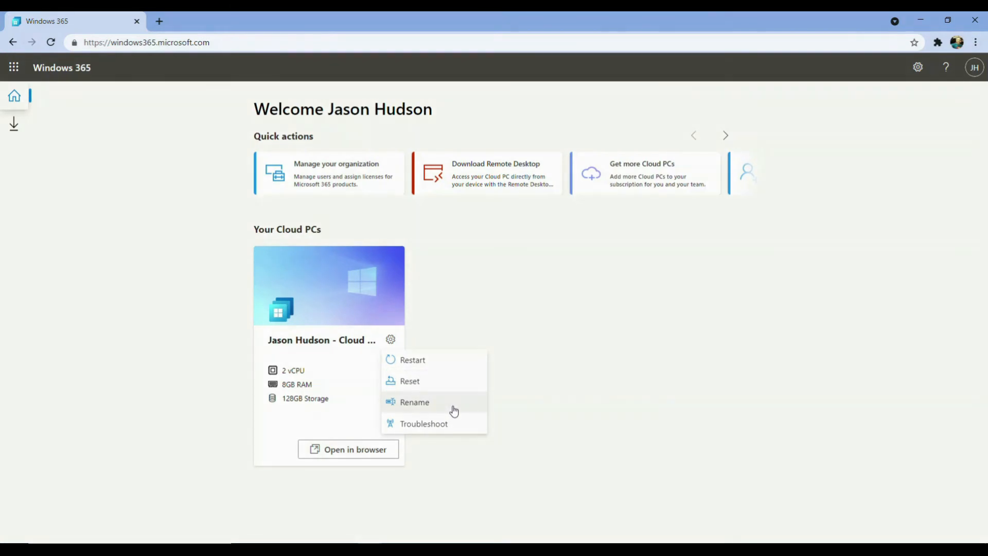
mouse_move(451, 427)
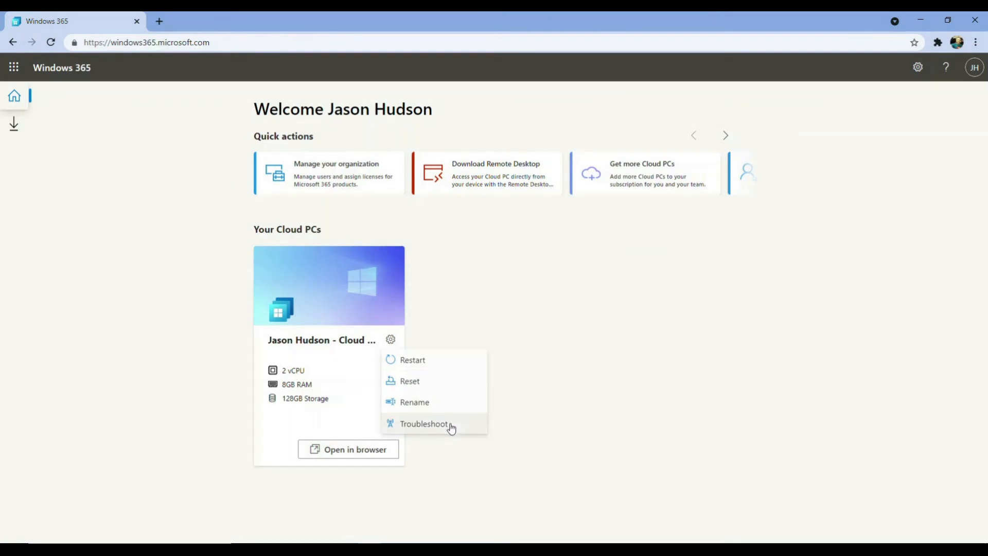
mouse_move(450, 431)
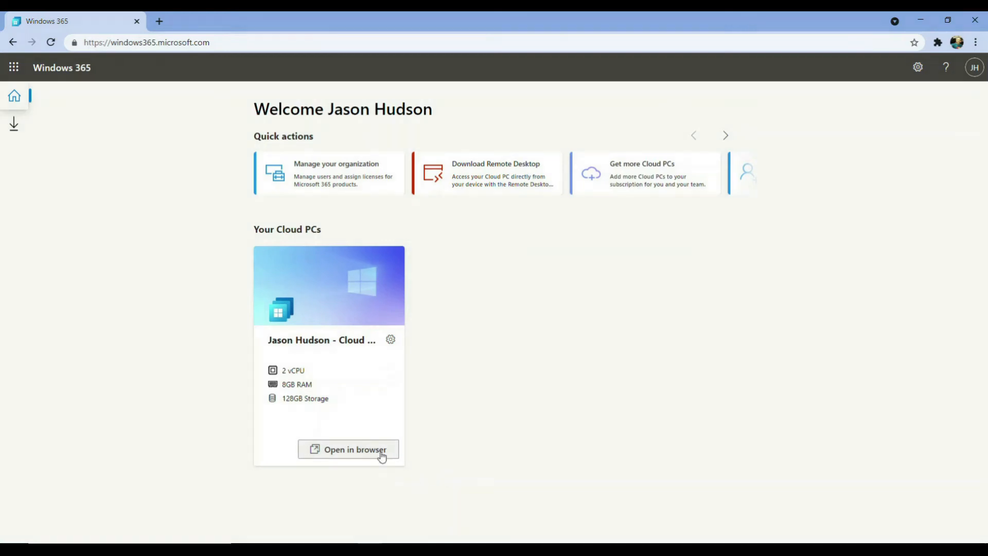
Step: Connect to the Cloud PC in the browser, supplying the password
left_click(352, 448)
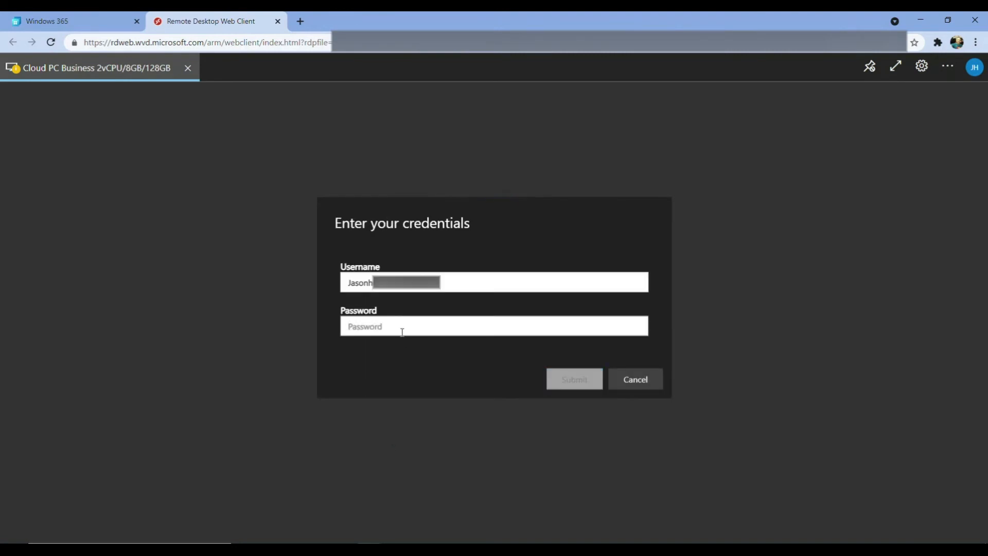
type("•••••")
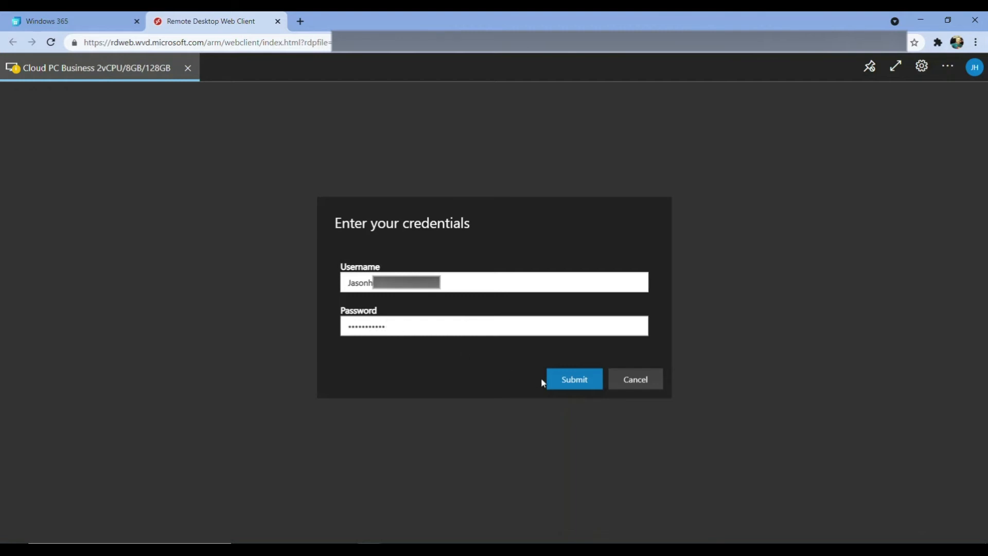
left_click(575, 378)
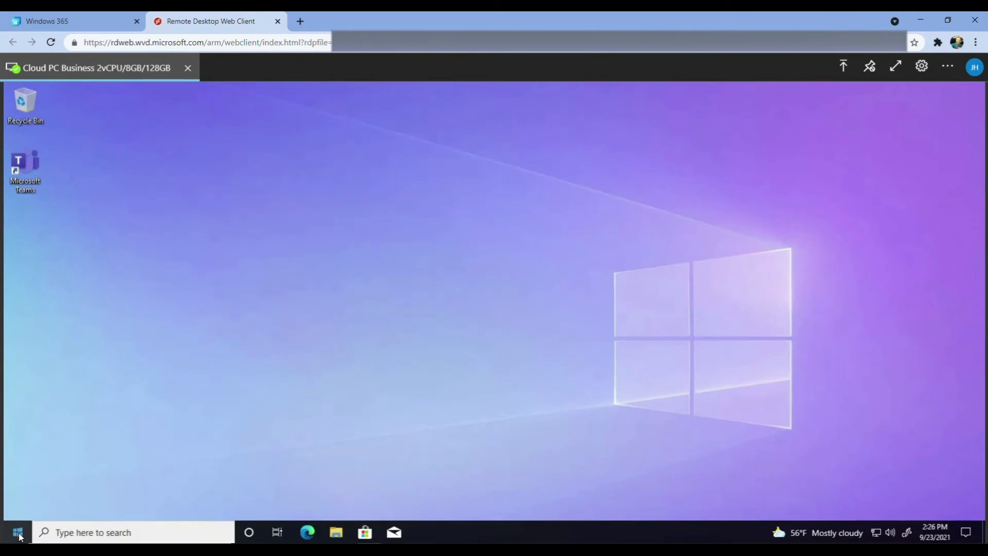
left_click(19, 531)
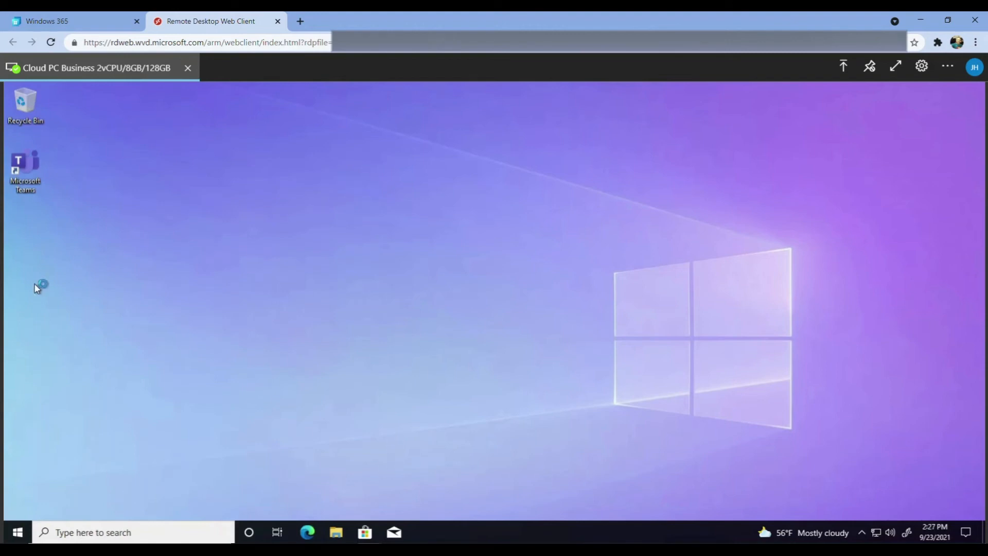
Step: Launch Microsoft Teams on the Cloud PC and close it again
double_click(25, 168)
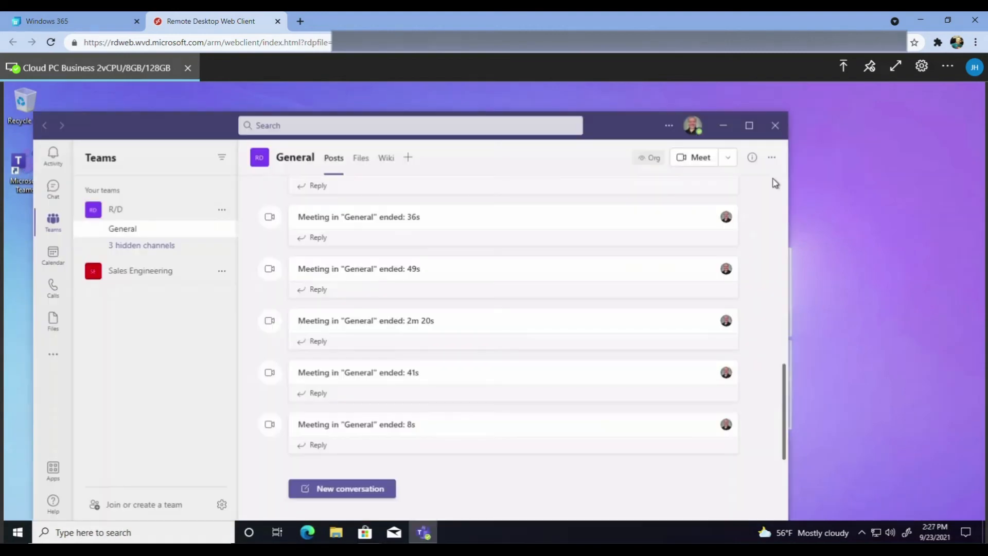
mouse_move(776, 126)
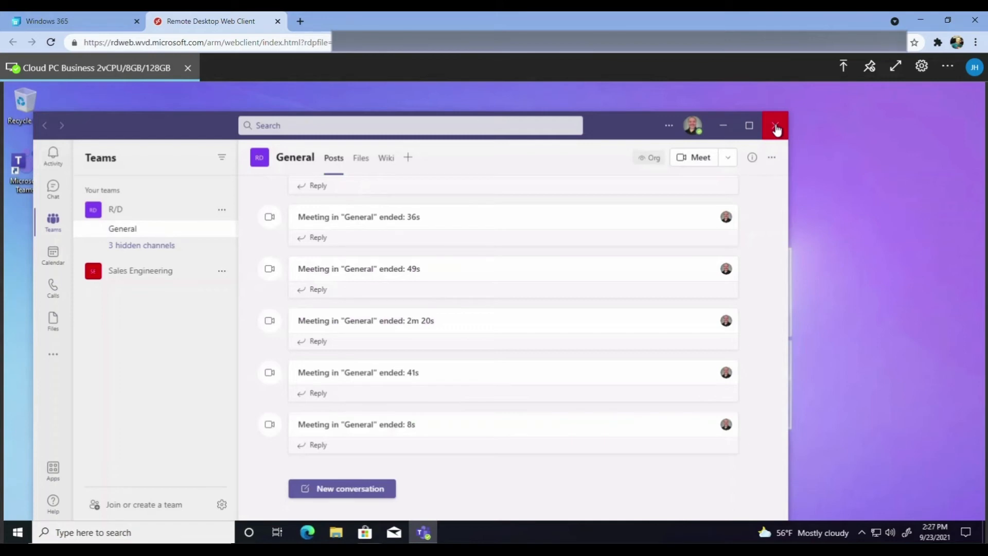
left_click(776, 126)
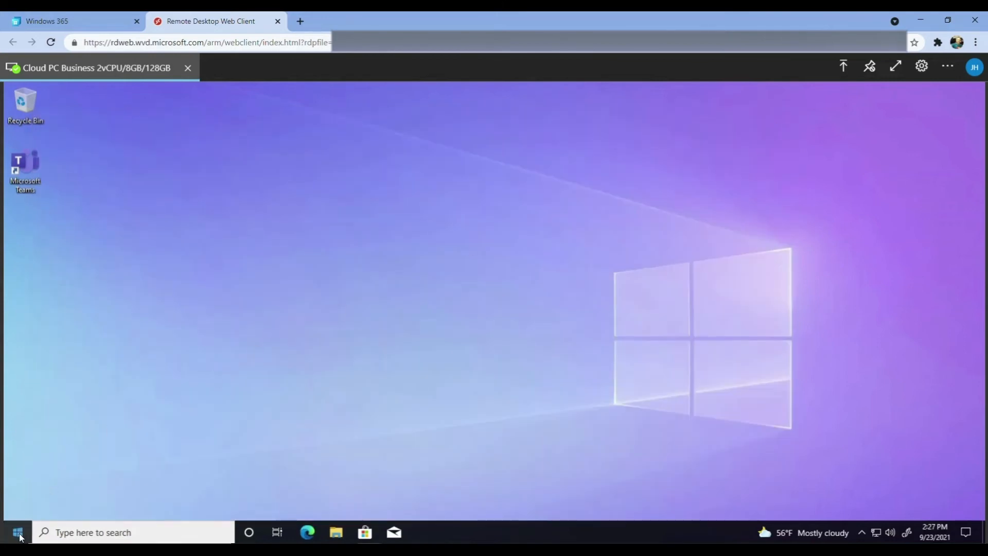
Step: Sign out of the Cloud PC session via Start > account > Sign out
left_click(18, 532)
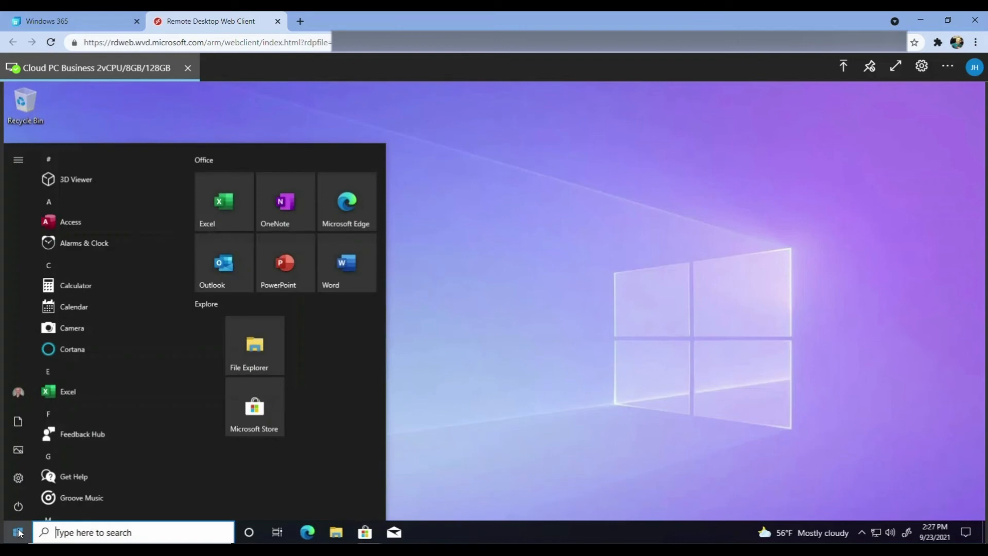
left_click(17, 159)
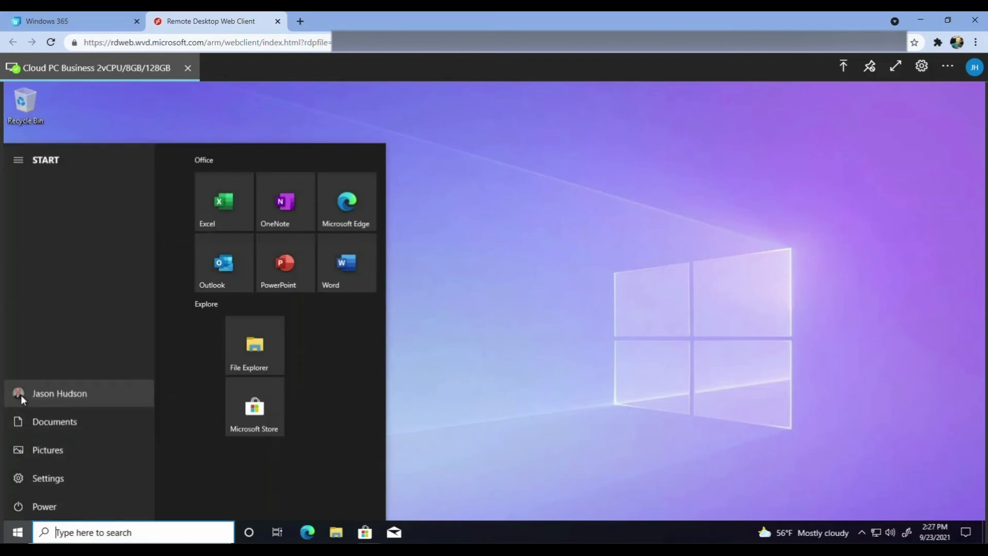
left_click(59, 393)
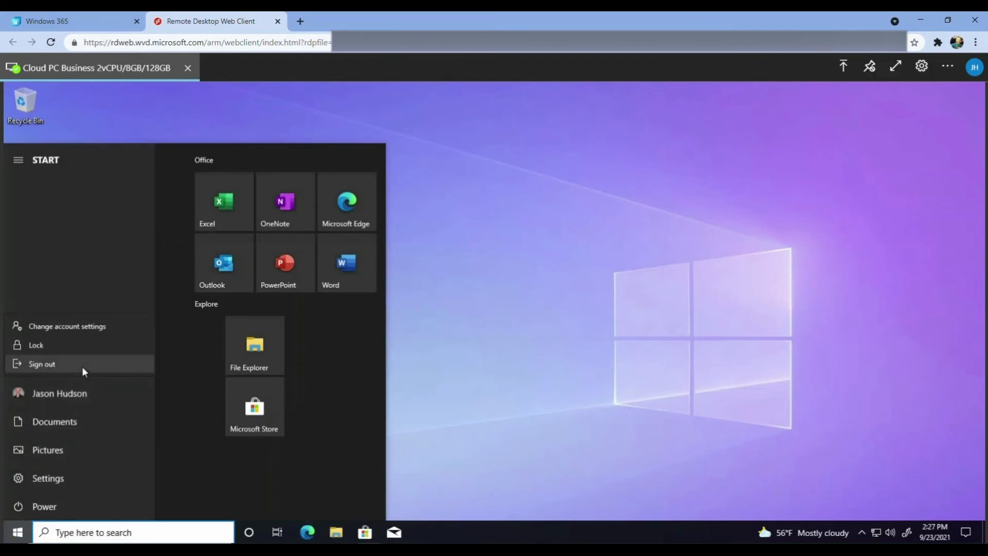
left_click(42, 364)
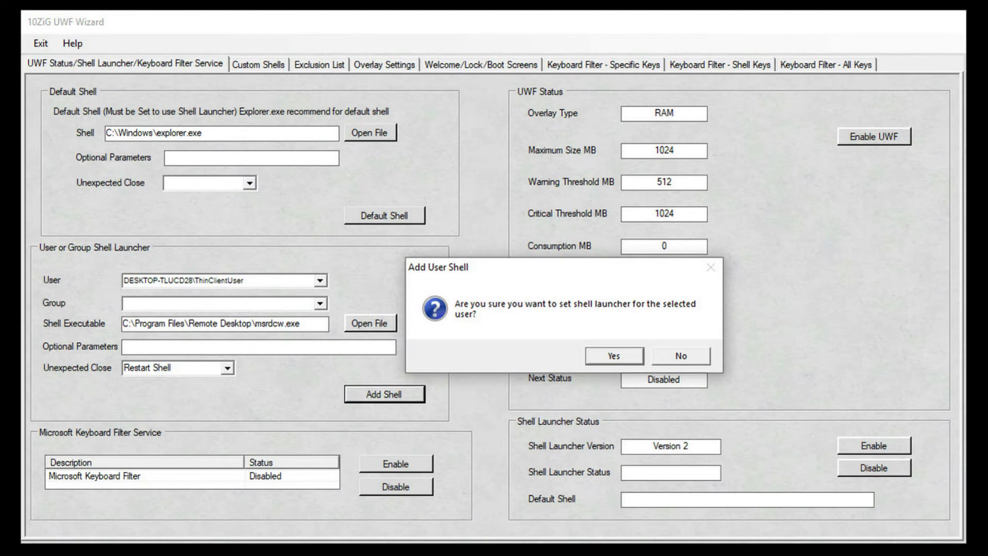
Step: Confirm msrdcw.exe as the shell launcher for ThinClientUser
left_click(614, 355)
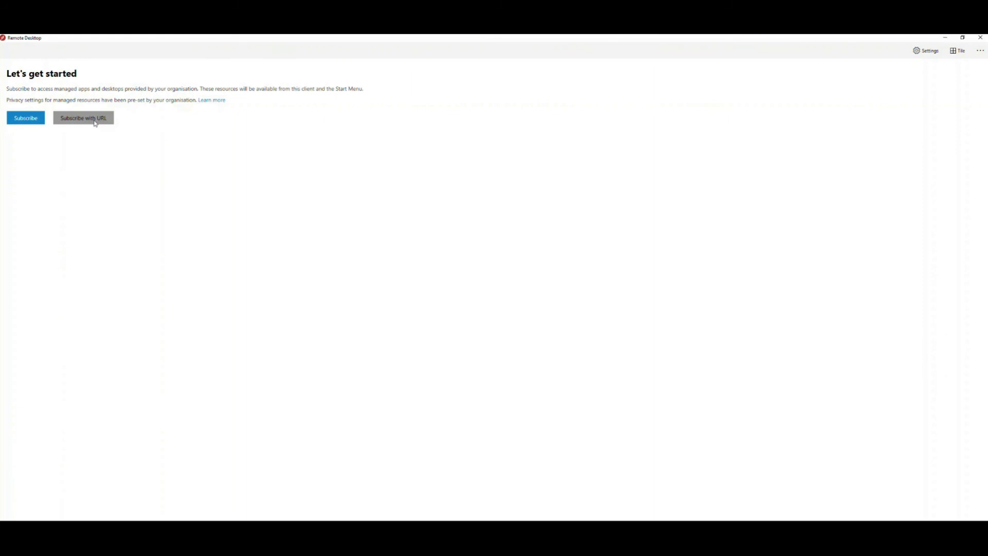
Step: Subscribe Remote Desktop to the rdweb.wvd.microsoft.com feeddiscovery workspace URL
left_click(82, 117)
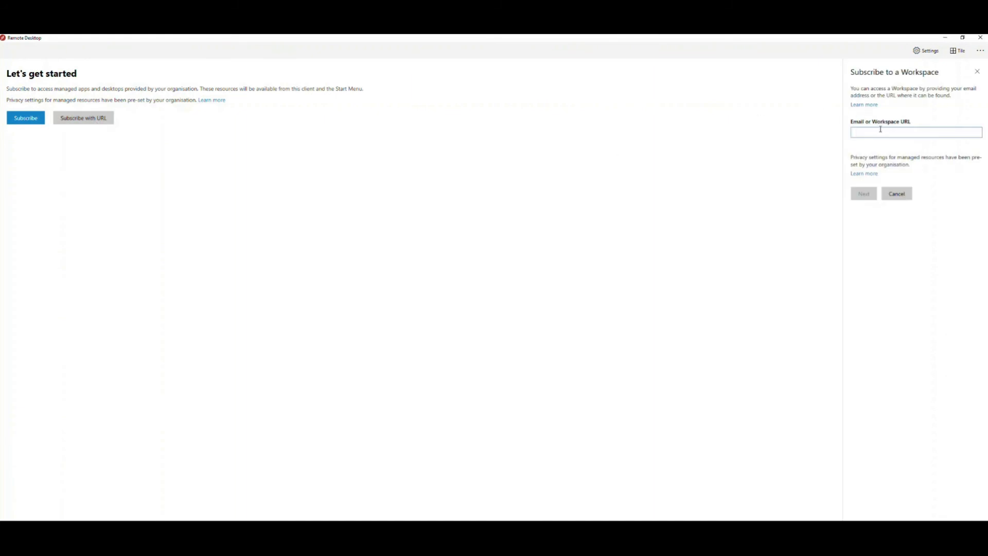
type("https://rdweb.wvd.microsoft.com/api/arm/feeddiscovery")
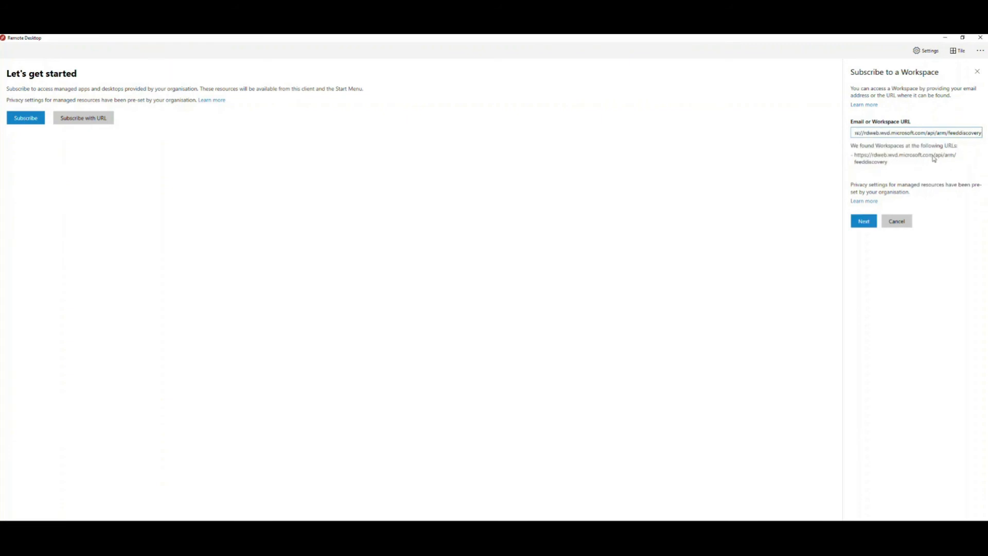
mouse_move(871, 245)
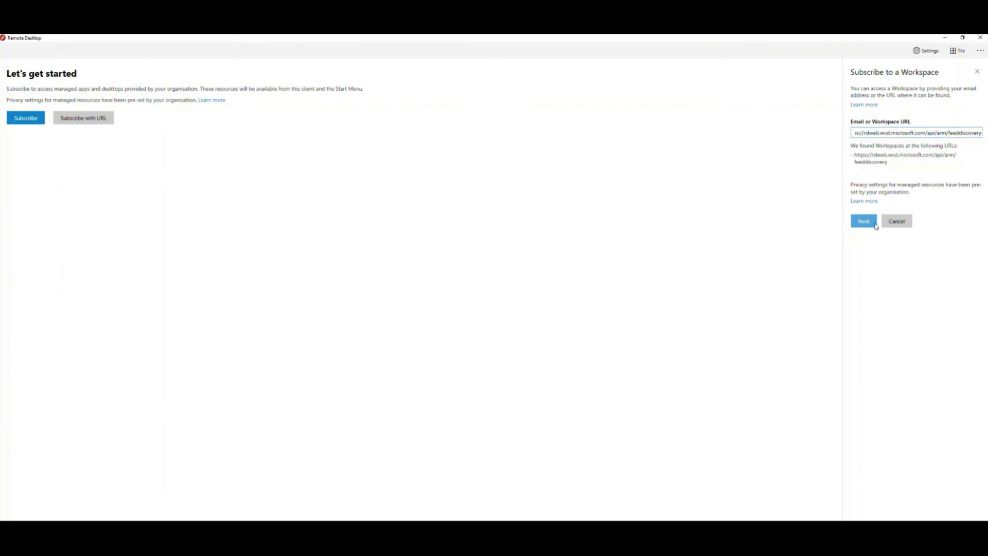
left_click(864, 220)
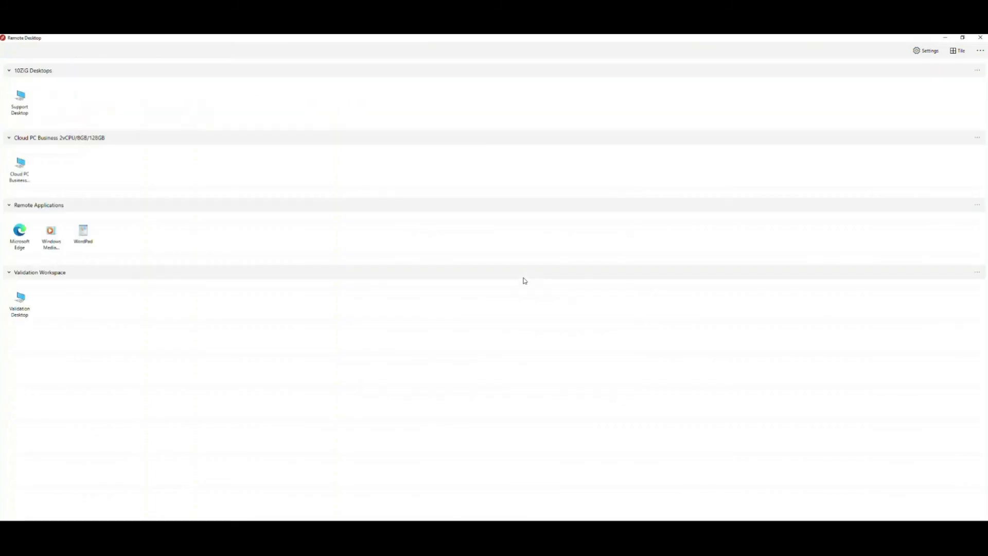
mouse_move(188, 240)
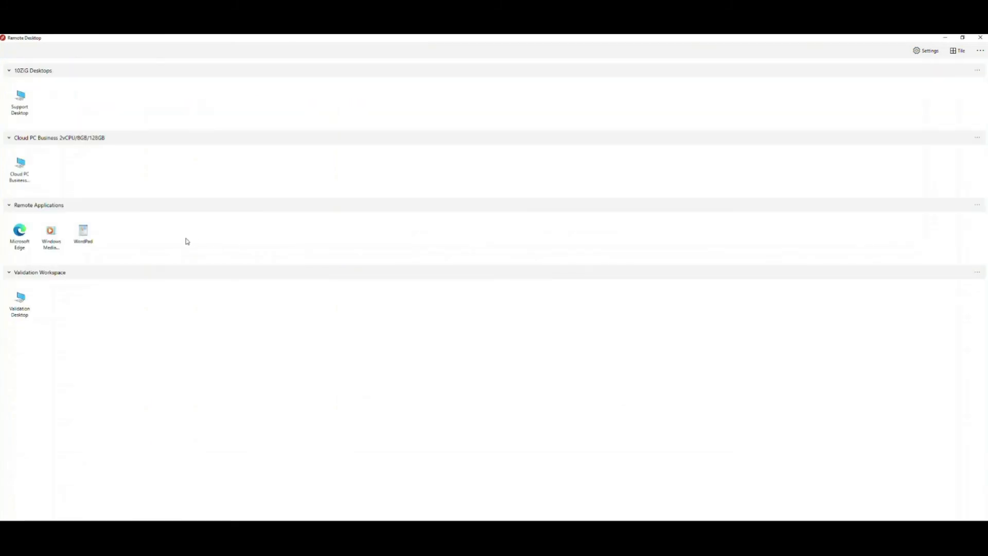
mouse_move(28, 171)
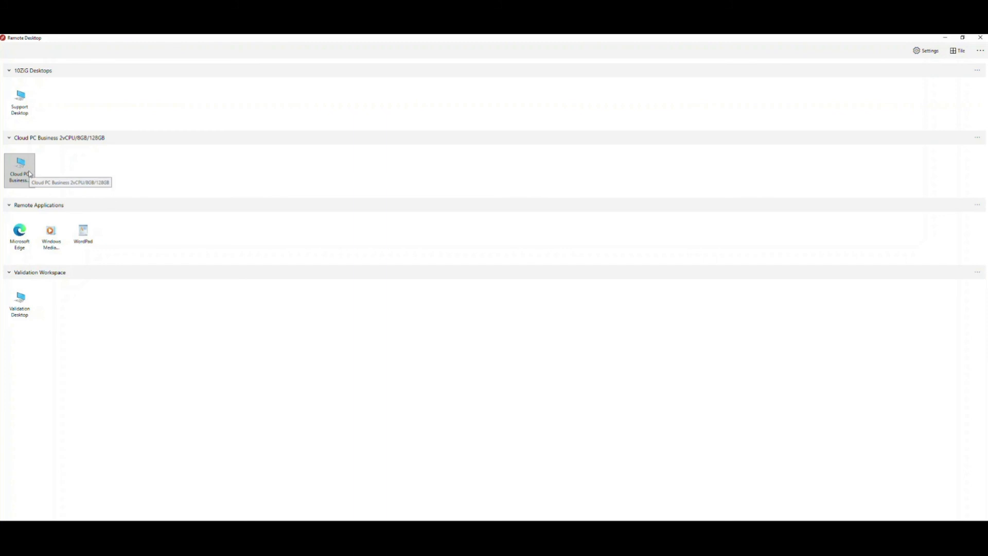
mouse_move(31, 158)
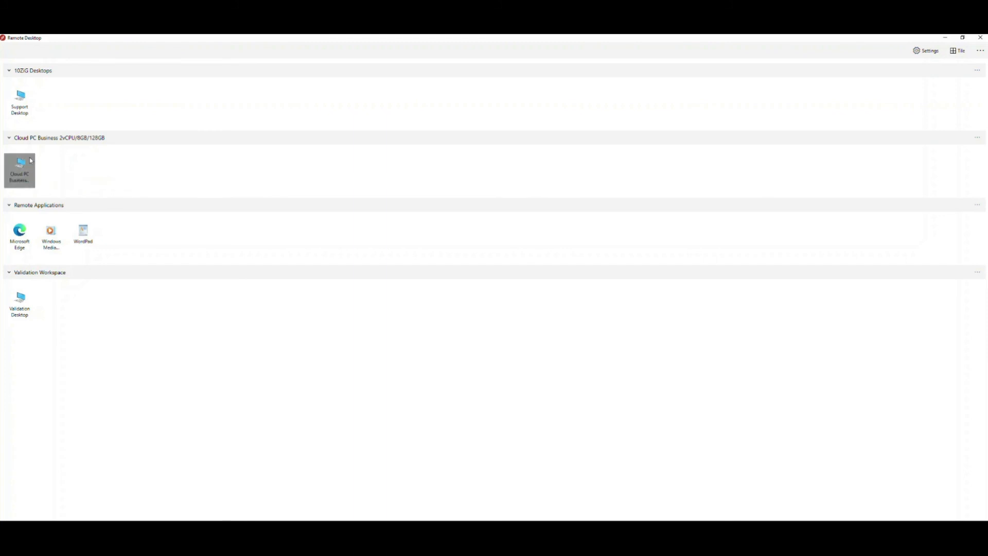
Step: Launch the Cloud PC Business desktop and connect with the password
double_click(20, 163)
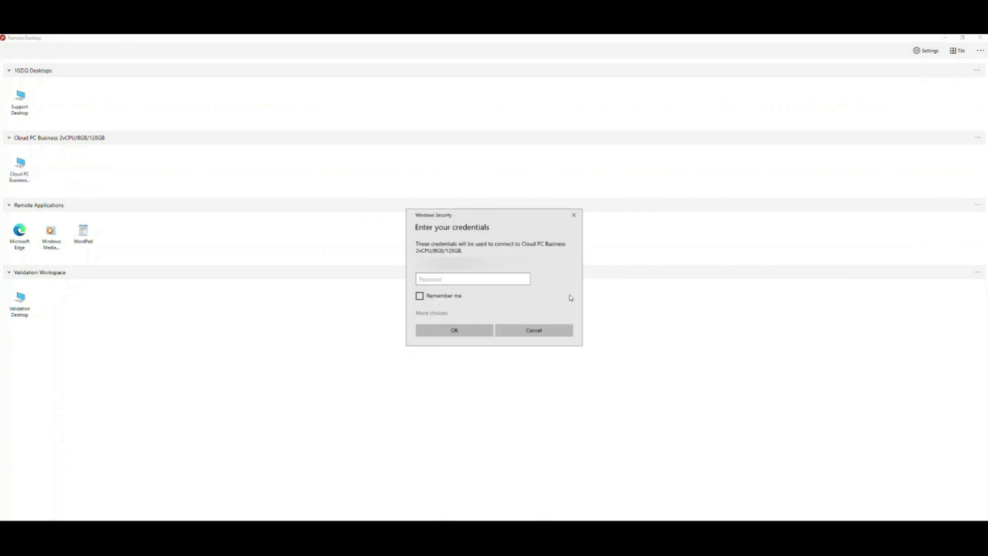
type("•••••")
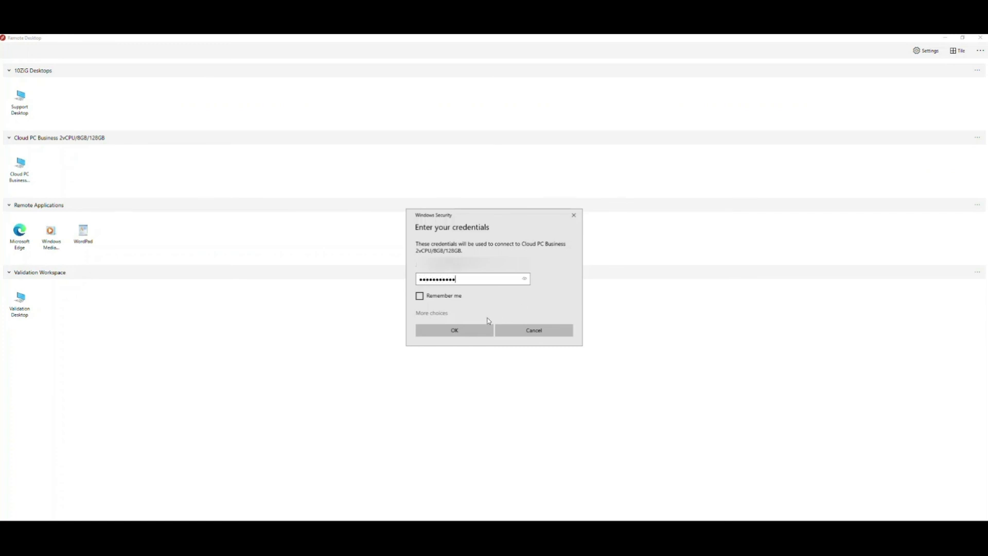
left_click(455, 331)
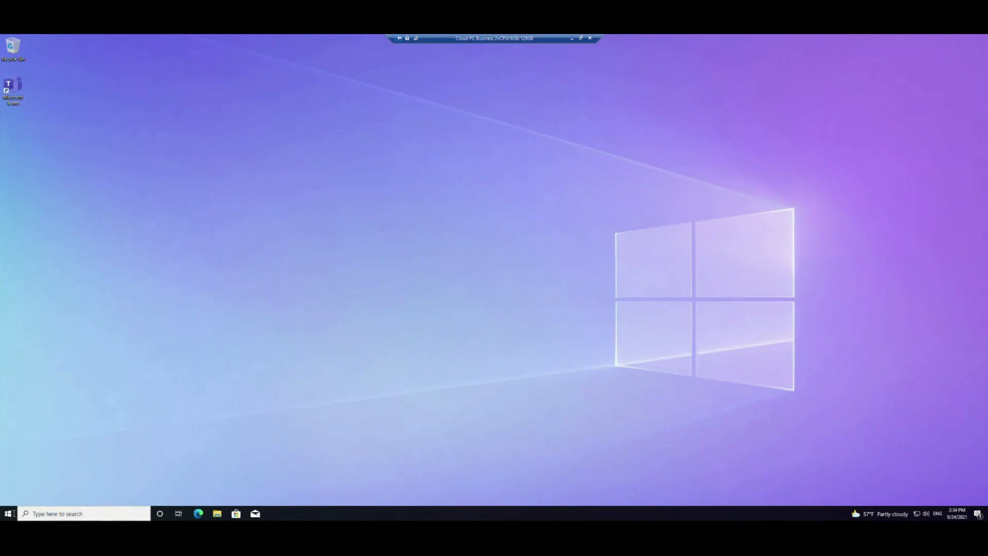
Step: Open Microsoft Edge from Start on the Cloud PC, then sign out of the session
left_click(7, 513)
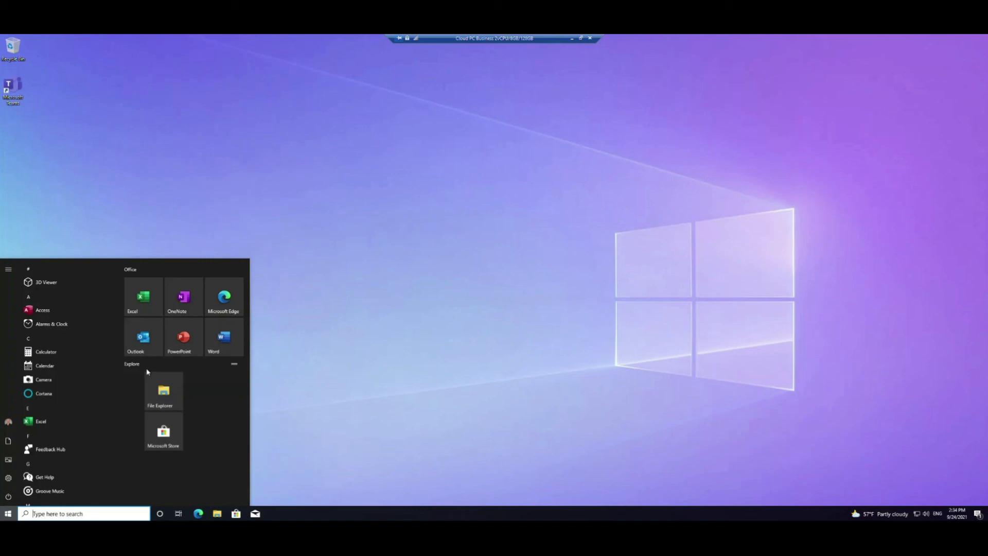
mouse_move(228, 299)
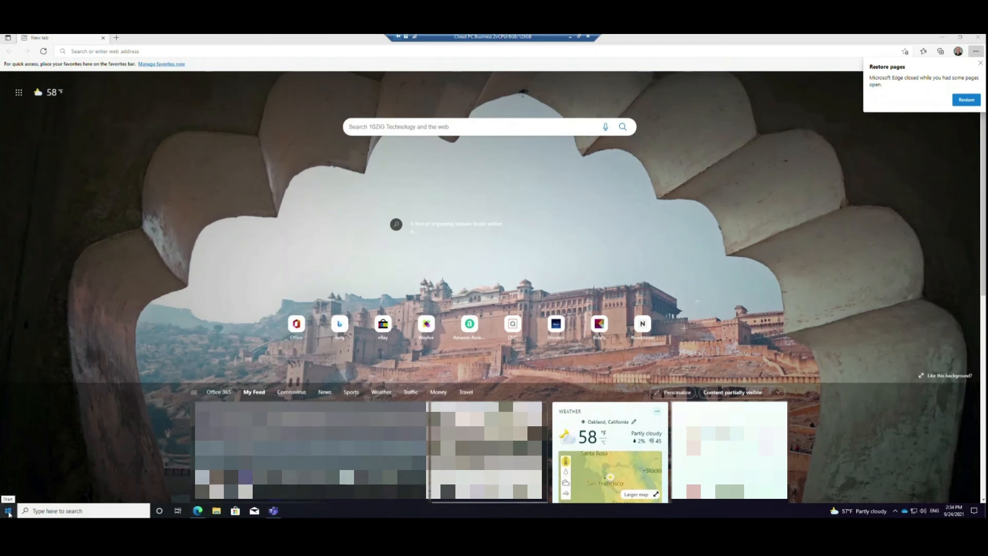
left_click(7, 511)
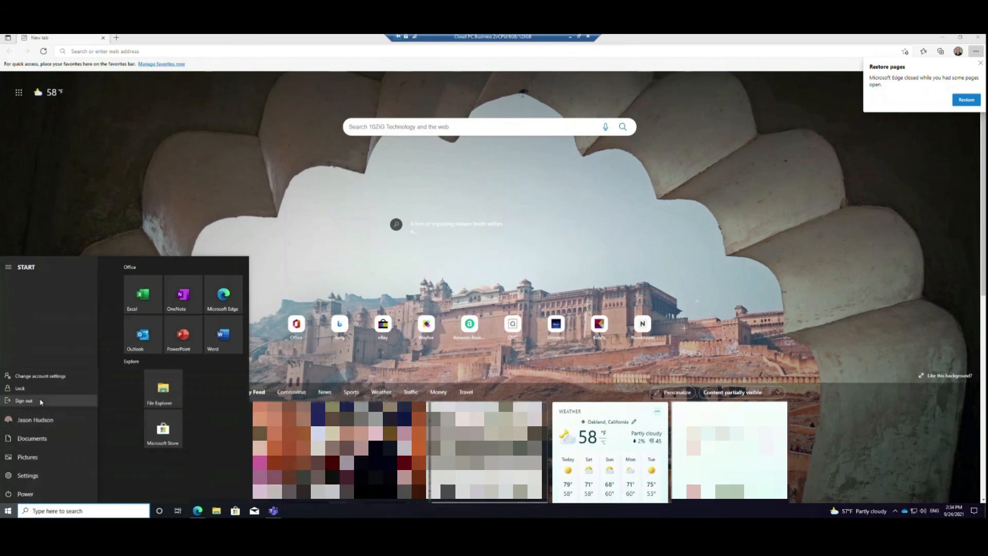
left_click(25, 400)
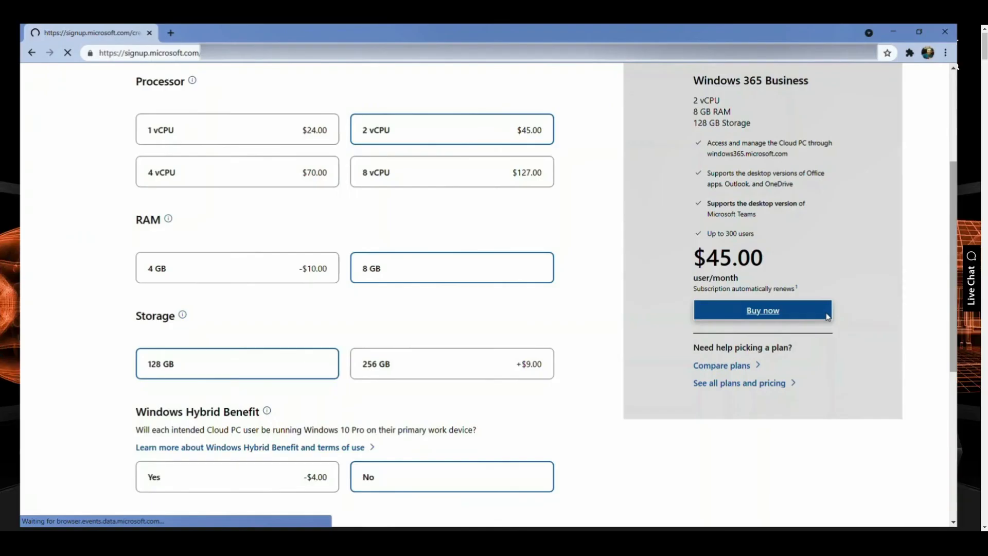
Step: Buy one Windows 365 Business 2 vCPU/8 GB/128 GB plan and place the order
left_click(763, 311)
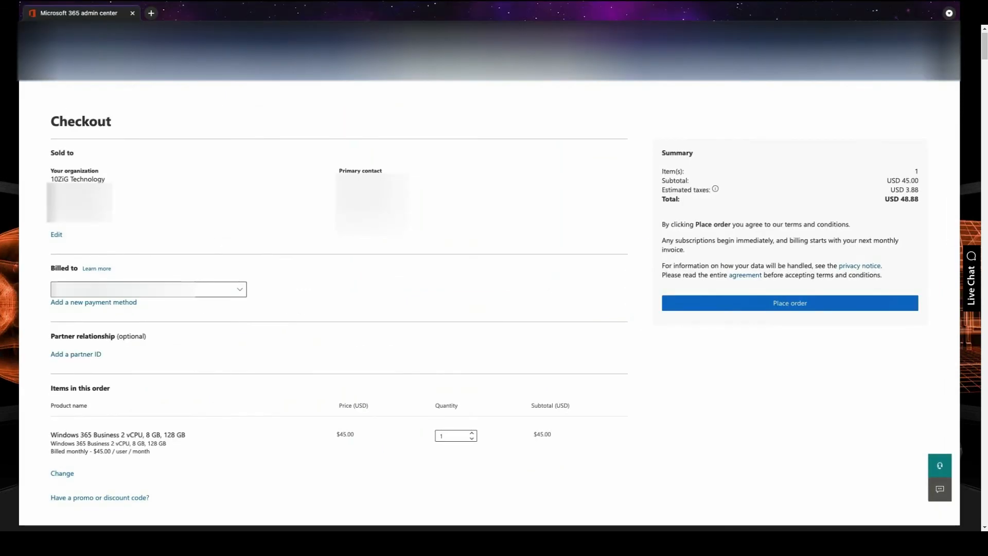
left_click(789, 303)
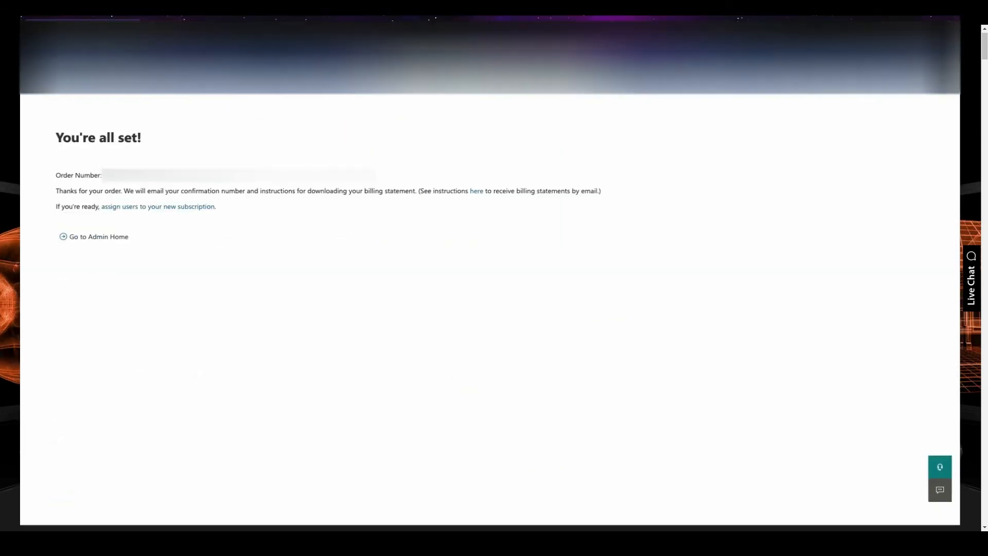